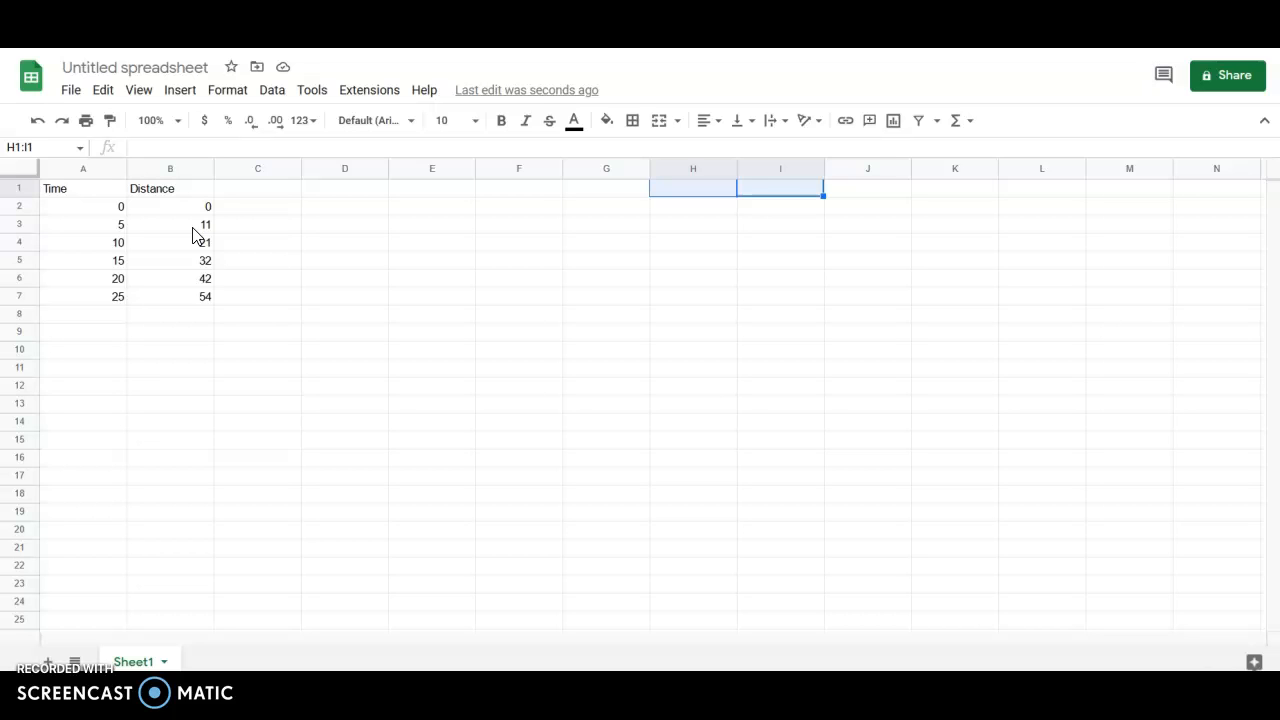
mouse_move(147, 233)
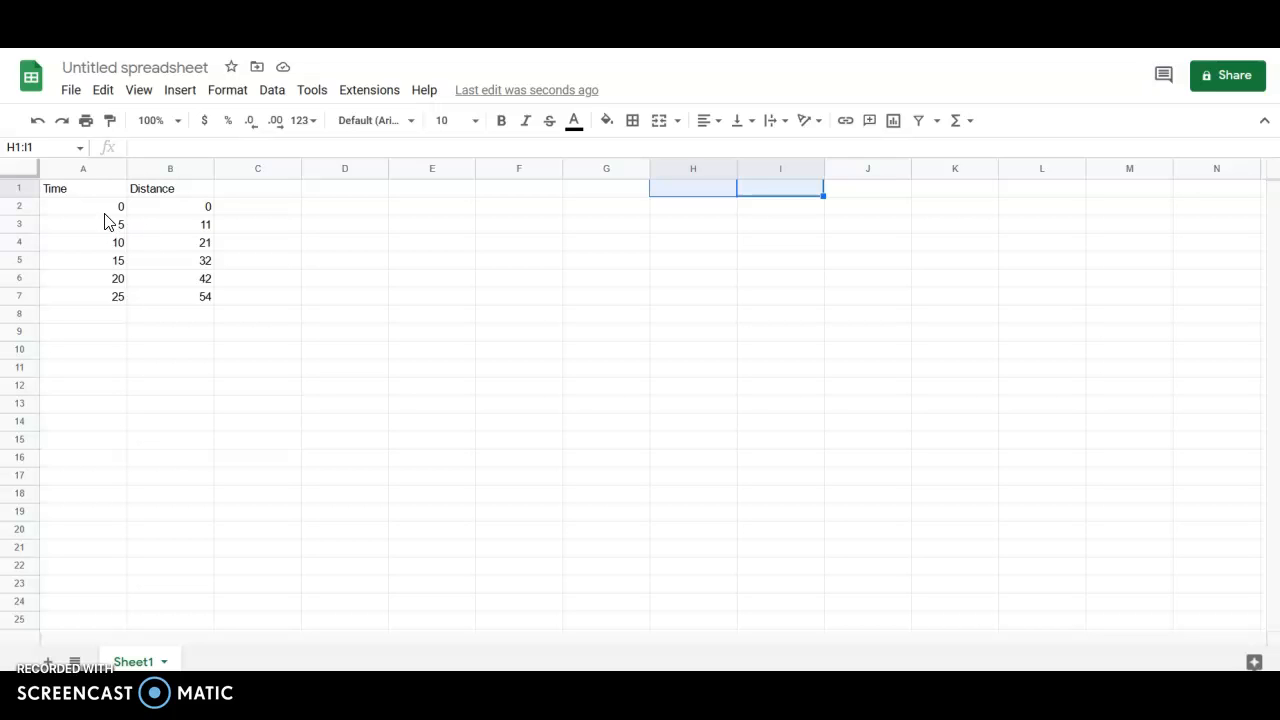
mouse_move(503, 257)
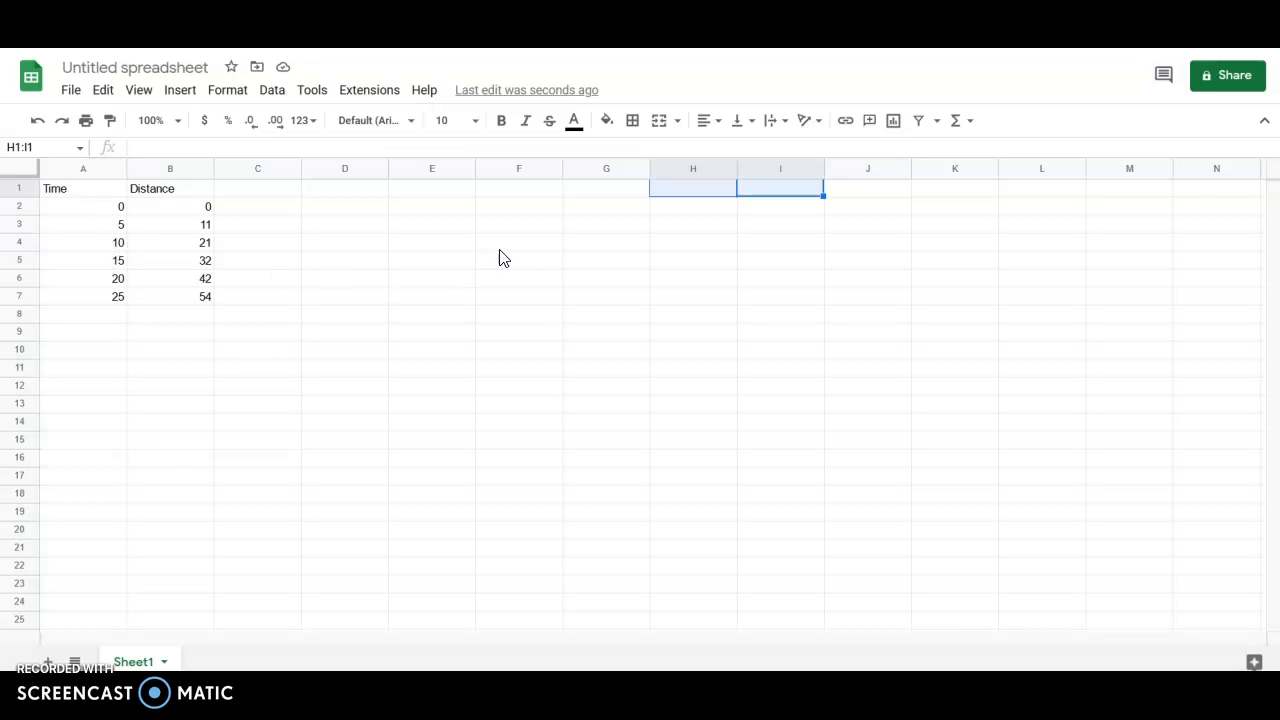
Point out the Time and Distance headings, their first values and whole columns.
click(606, 241)
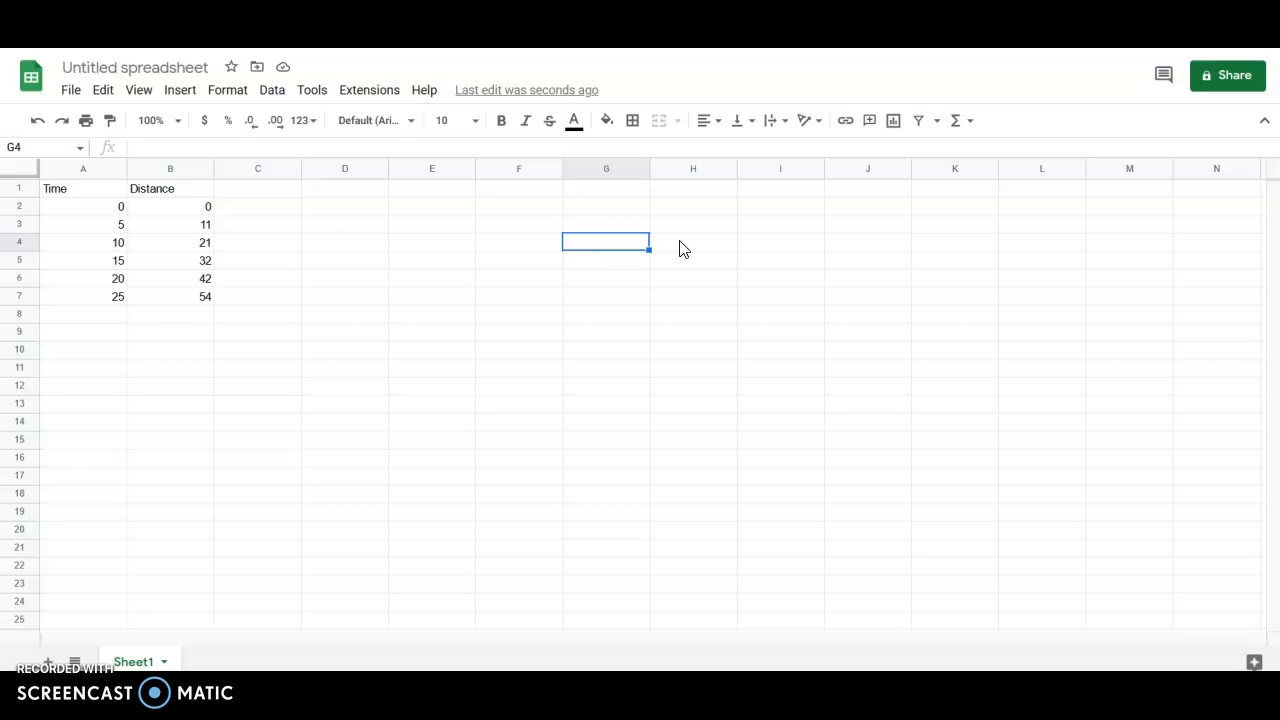
click(693, 241)
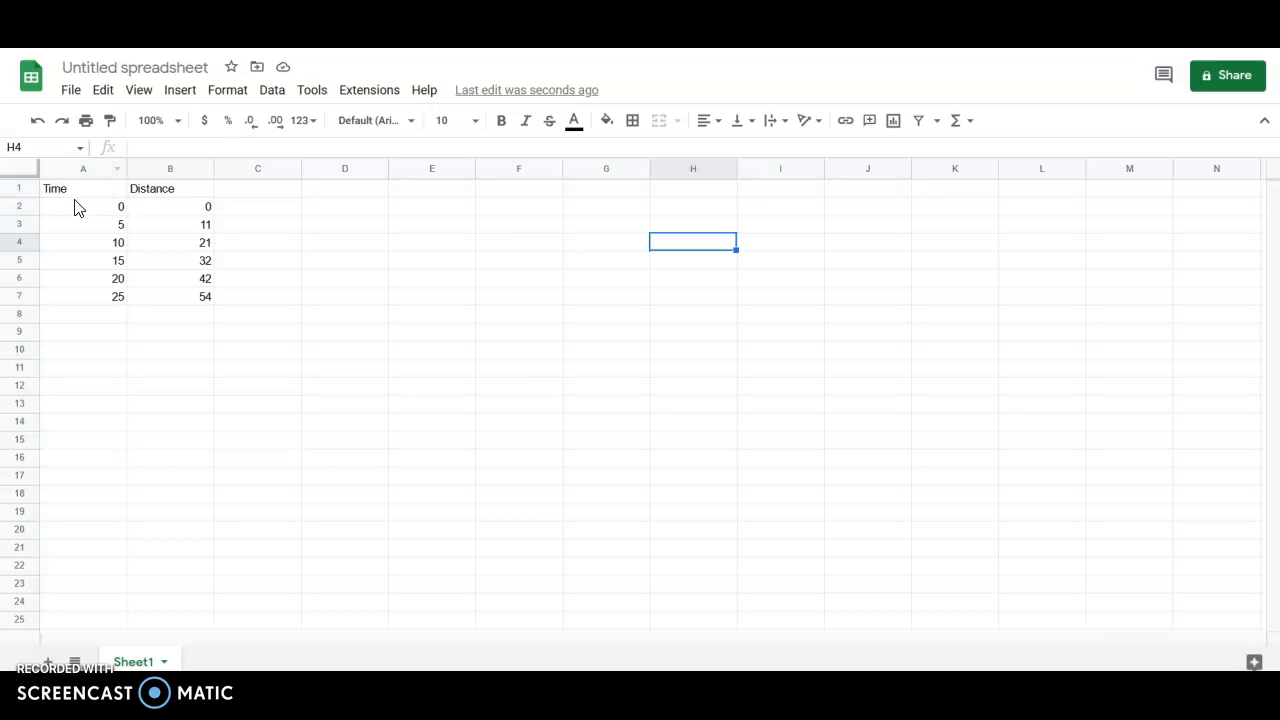
click(83, 188)
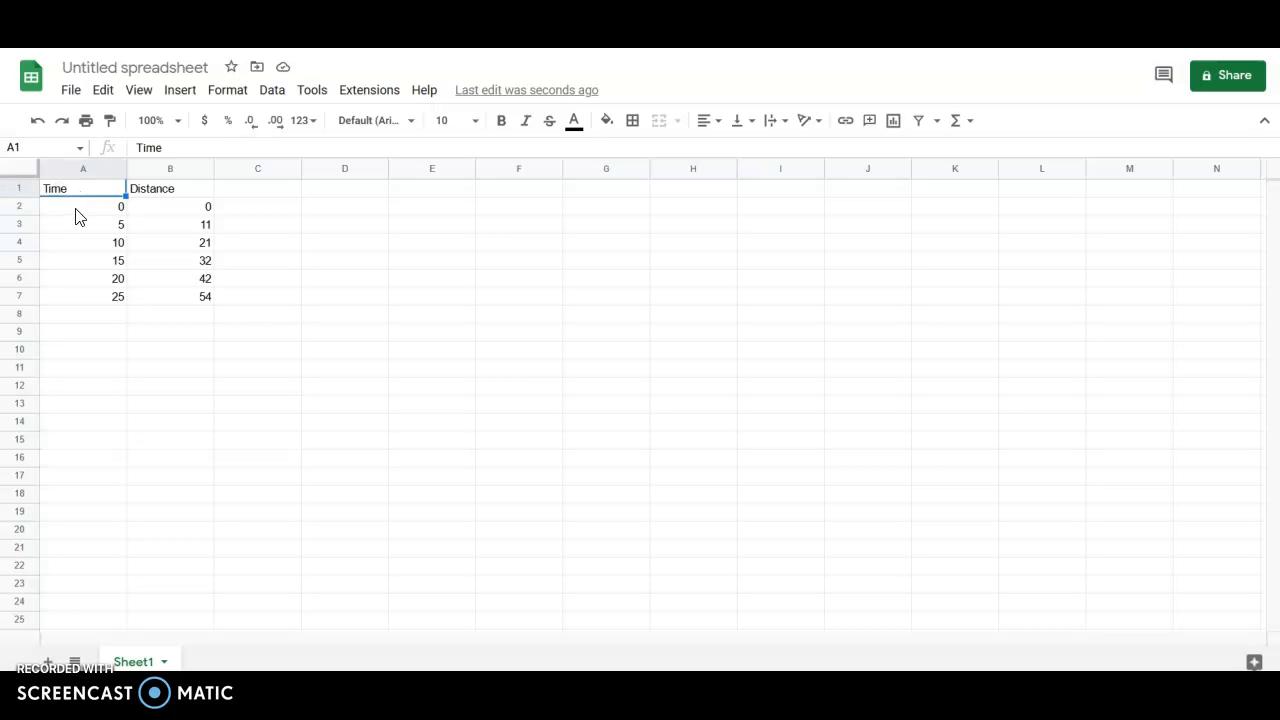
click(83, 206)
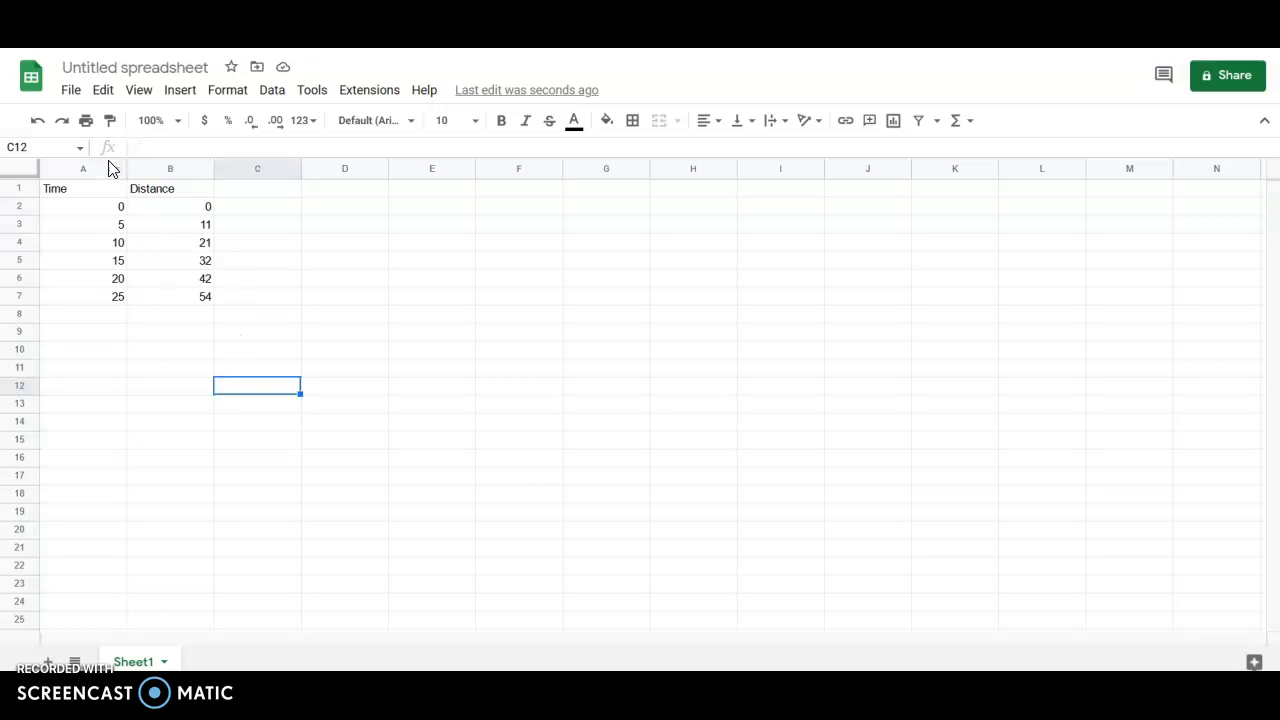
mouse_move(116, 248)
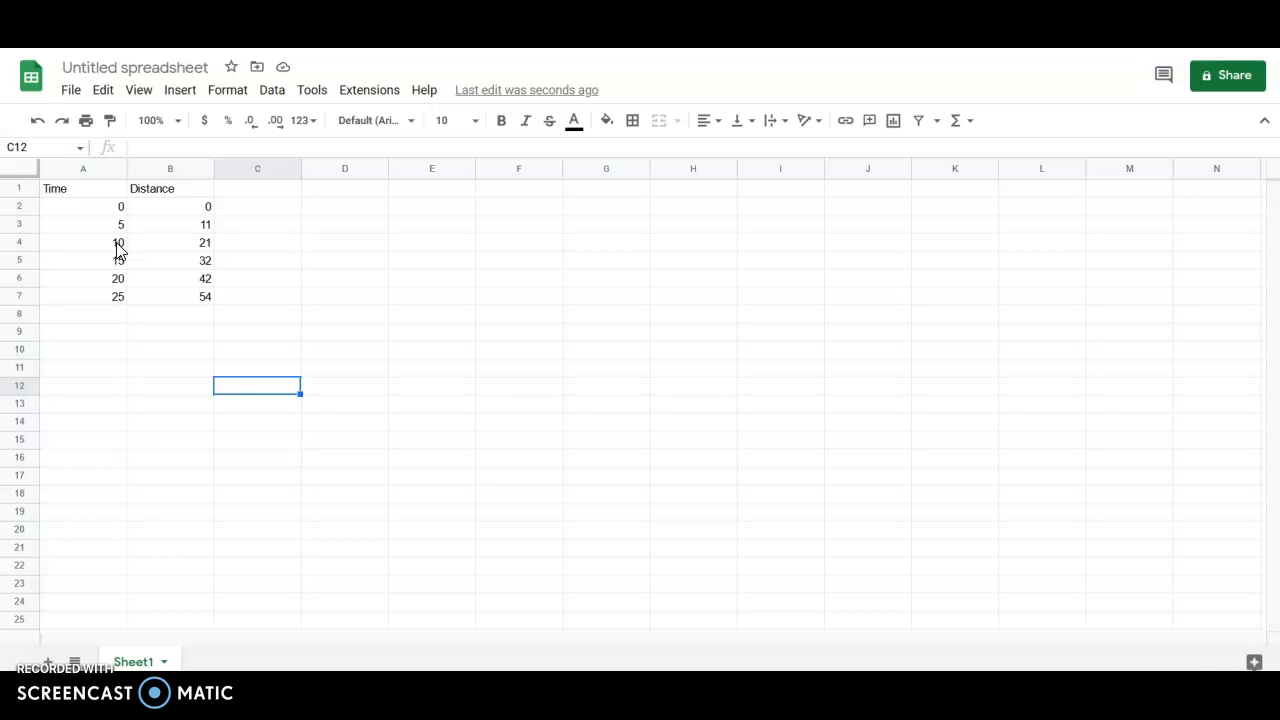
mouse_move(107, 209)
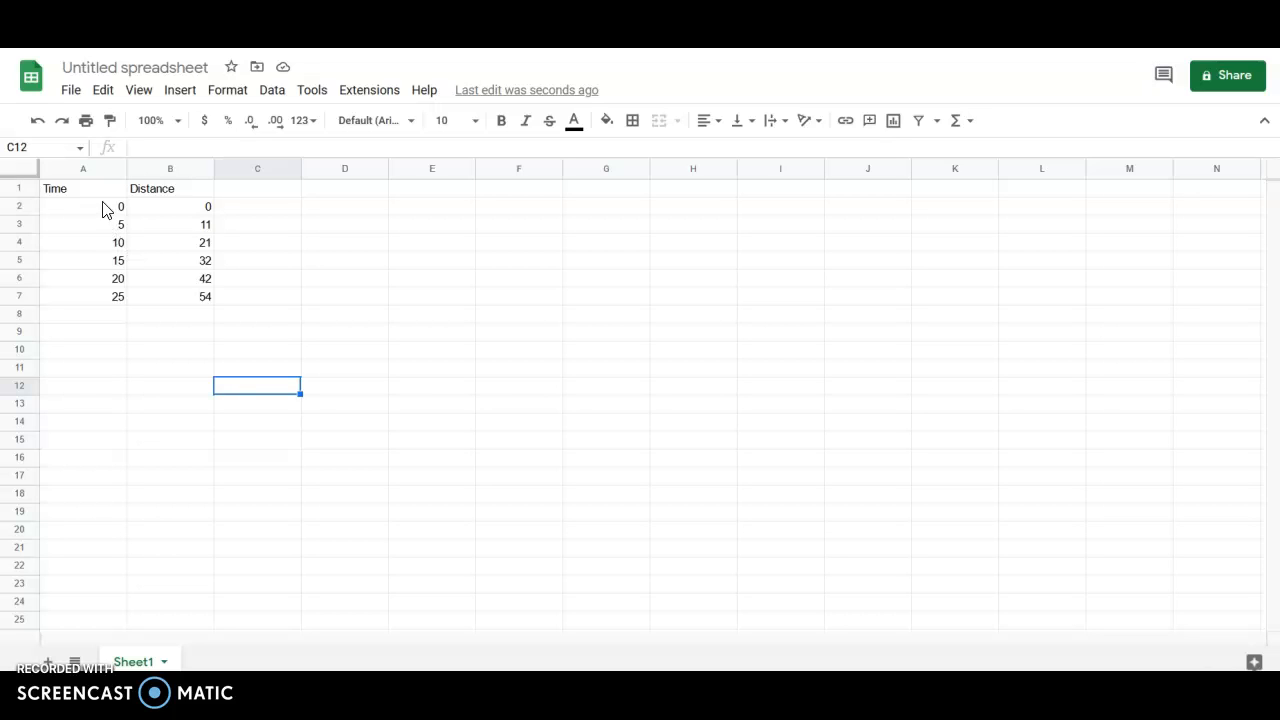
click(83, 206)
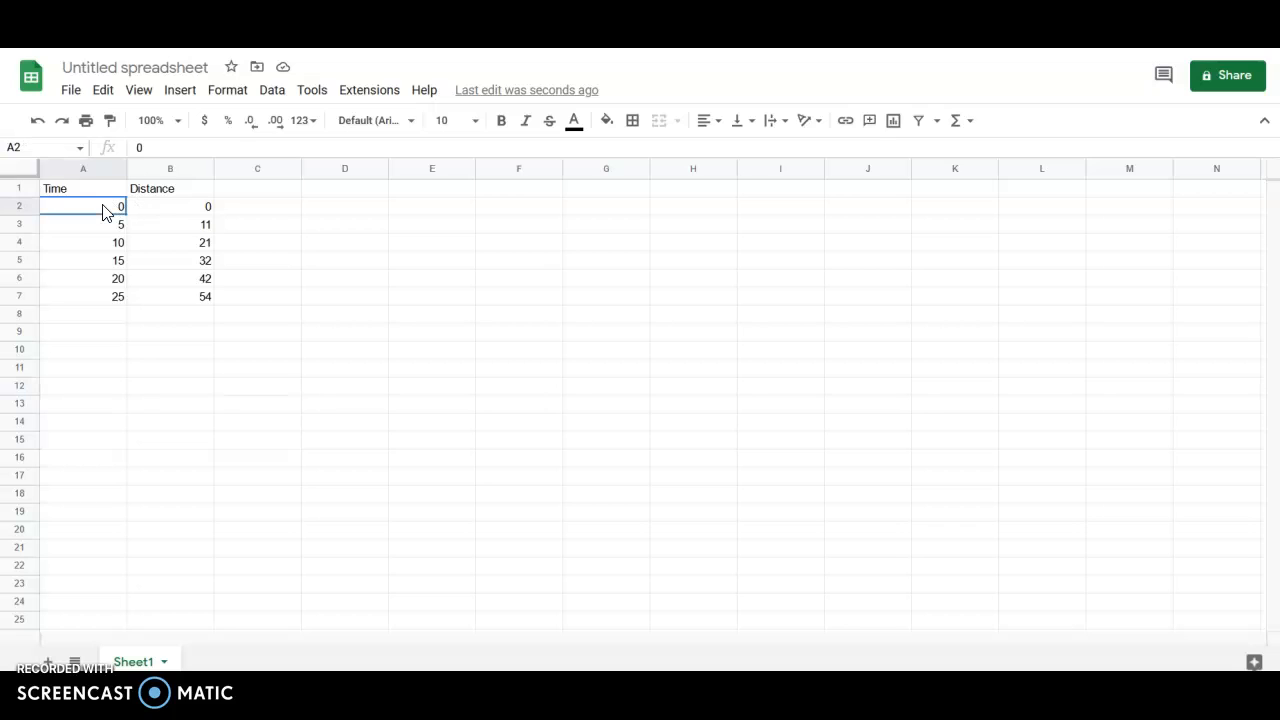
mouse_move(92, 180)
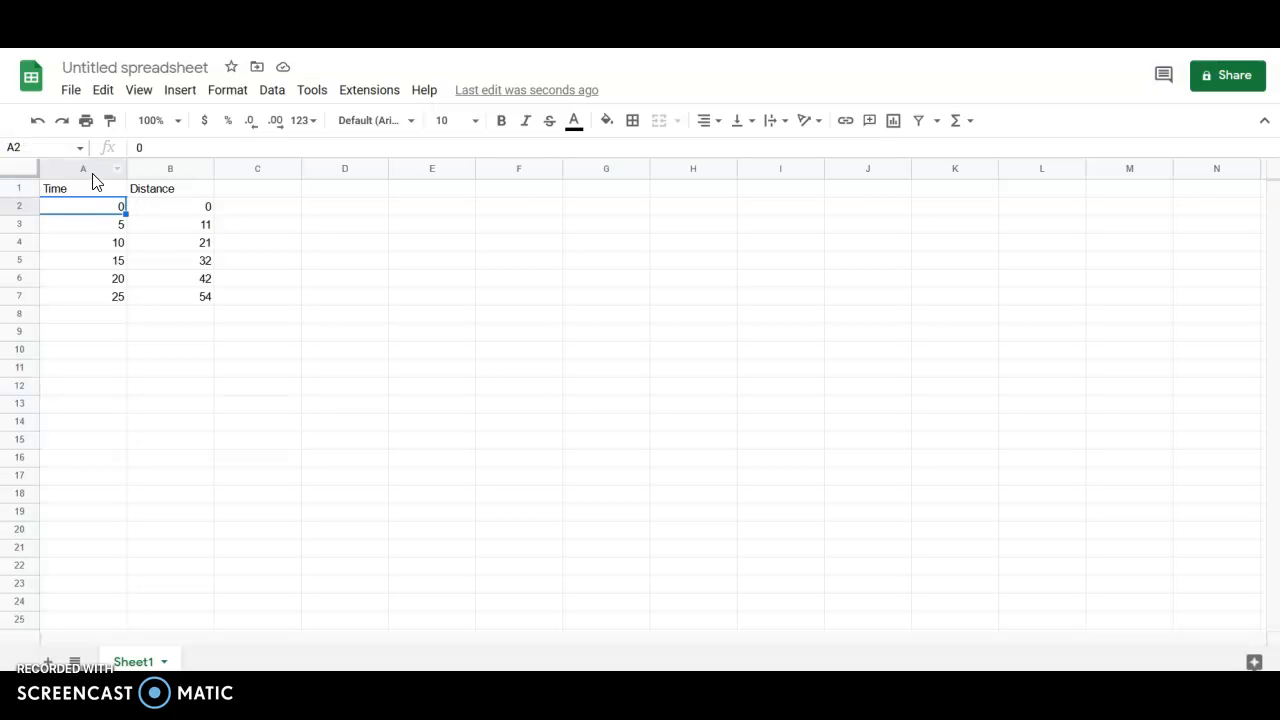
click(83, 168)
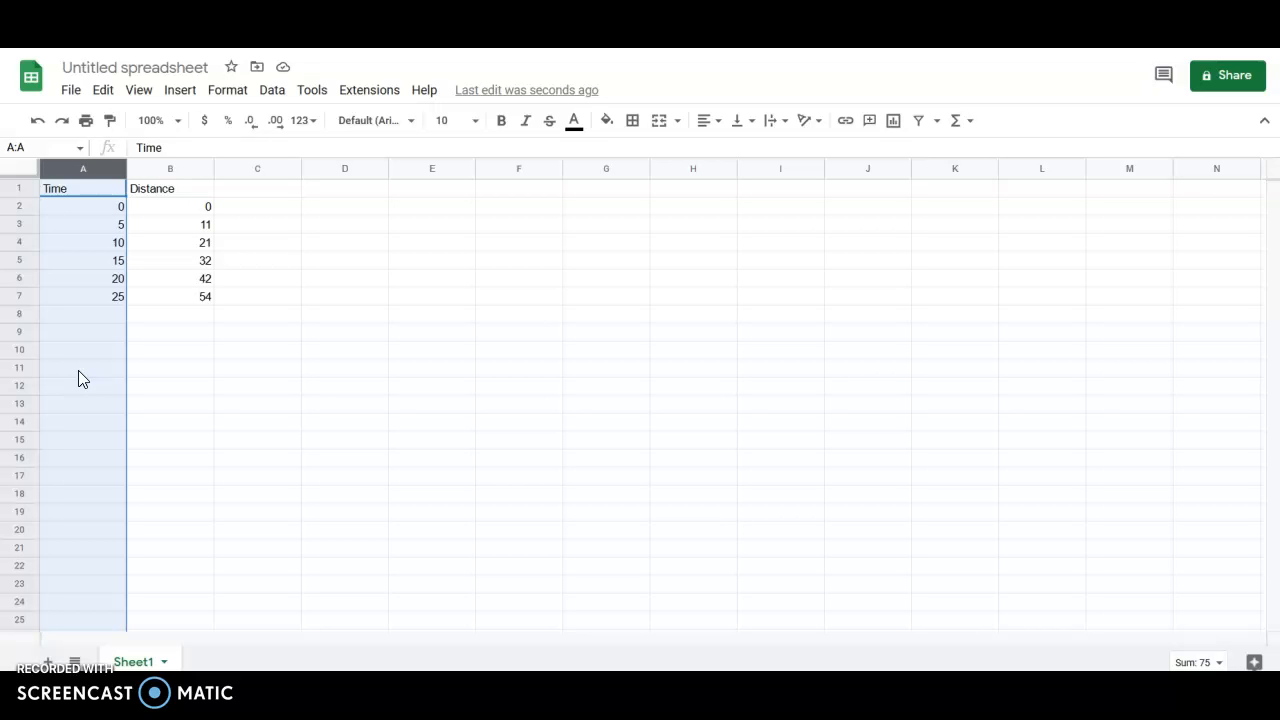
click(170, 188)
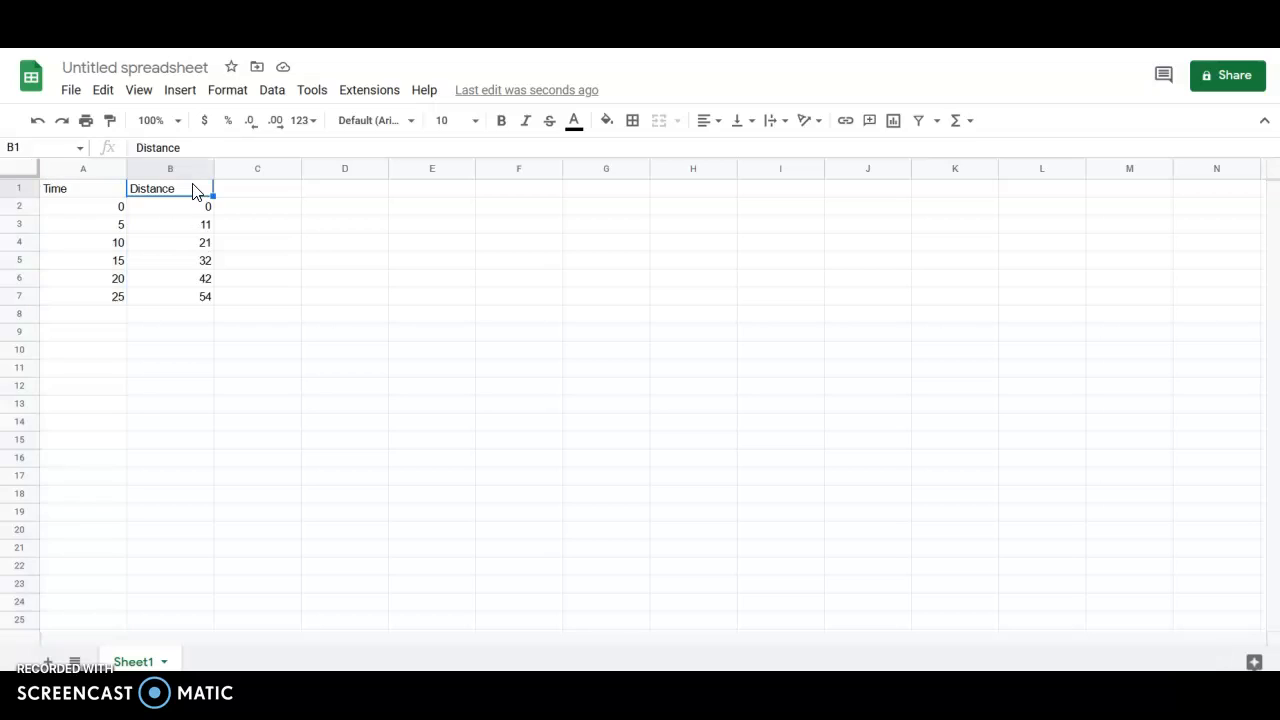
click(170, 168)
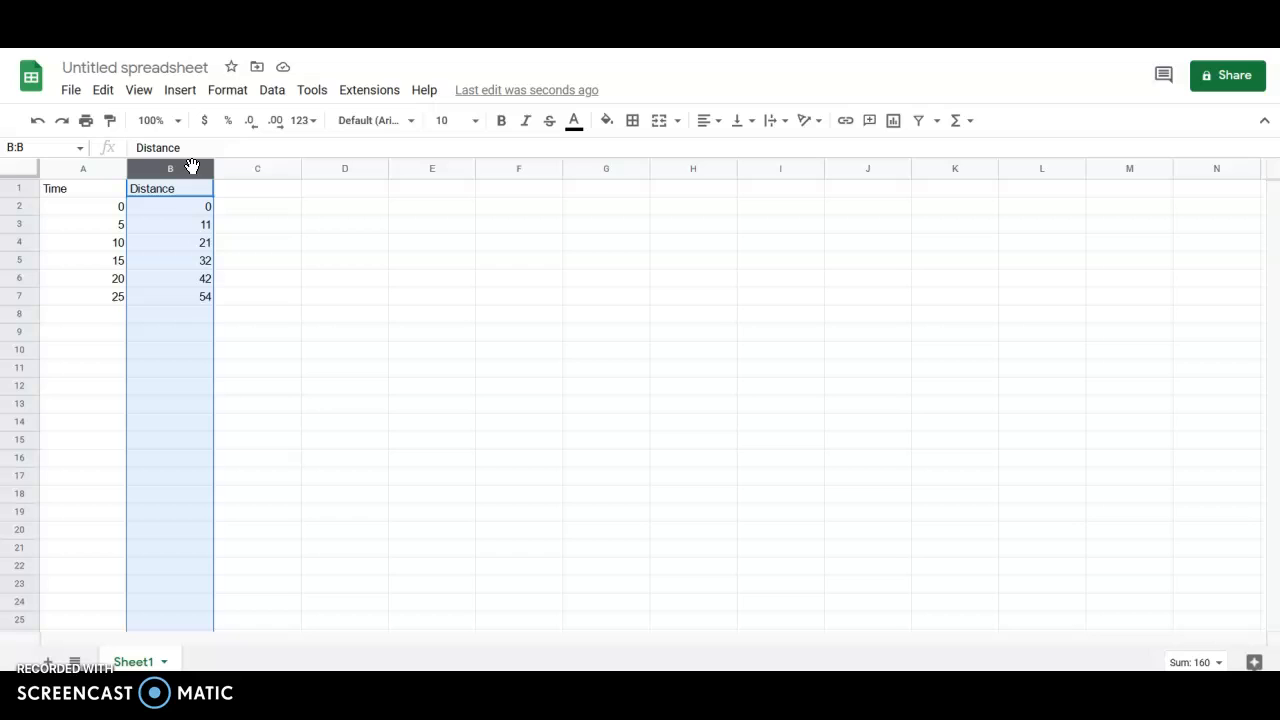
mouse_move(85, 217)
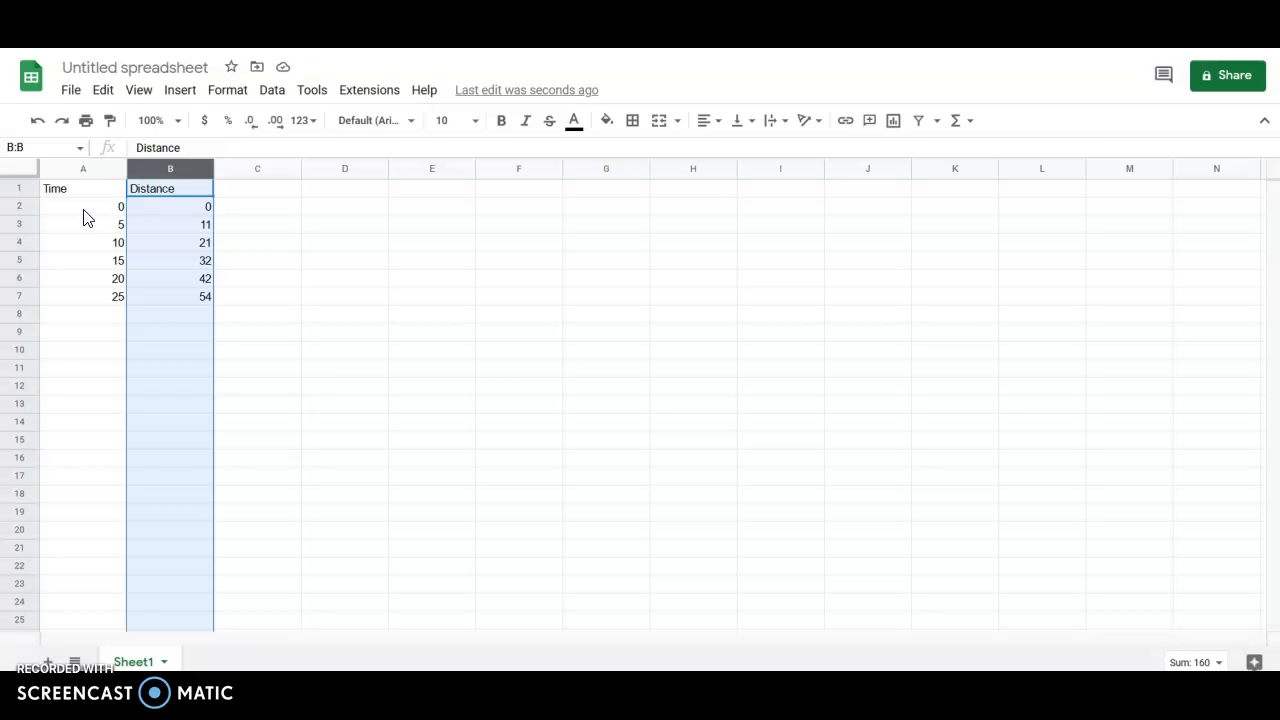
click(83, 206)
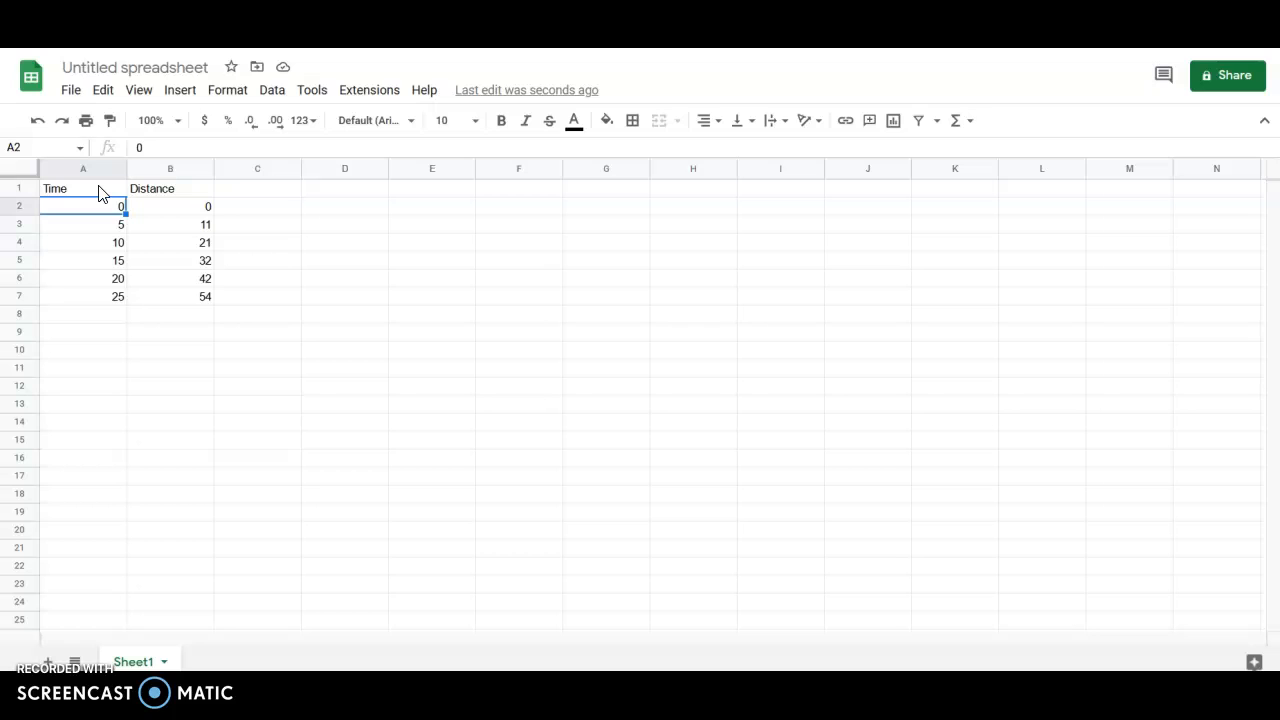
click(83, 188)
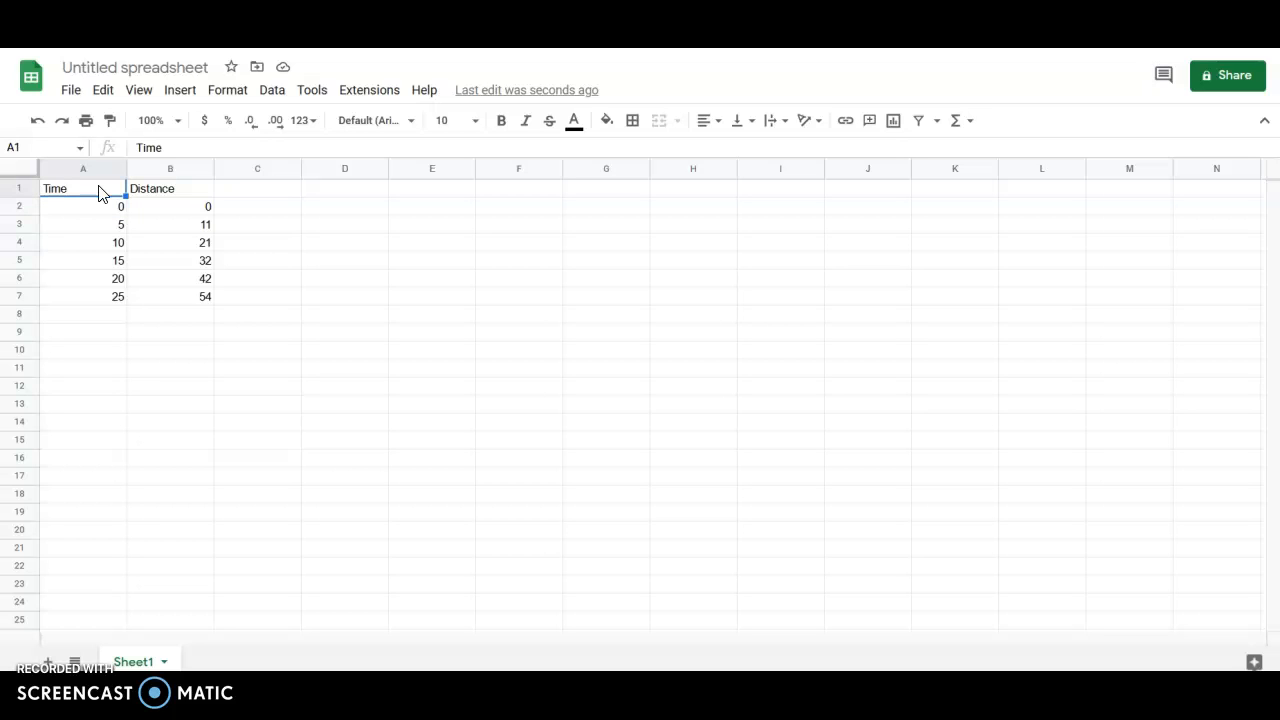
click(170, 188)
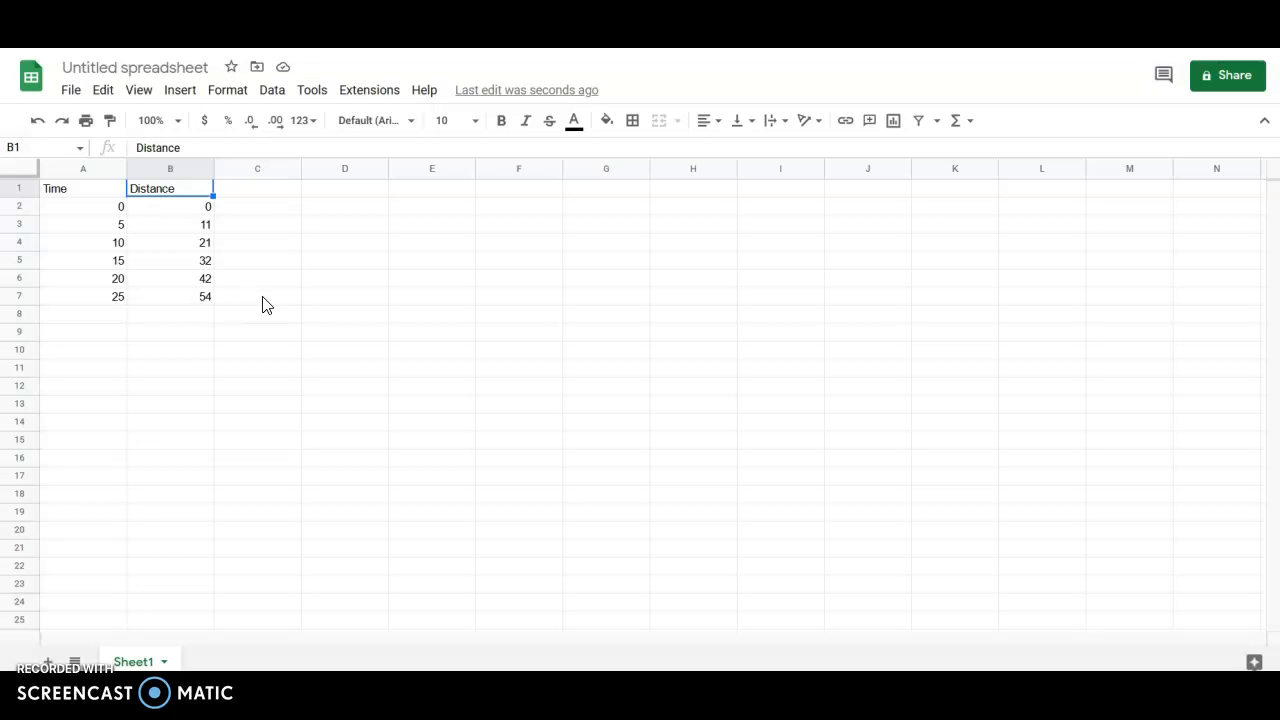
mouse_move(91, 204)
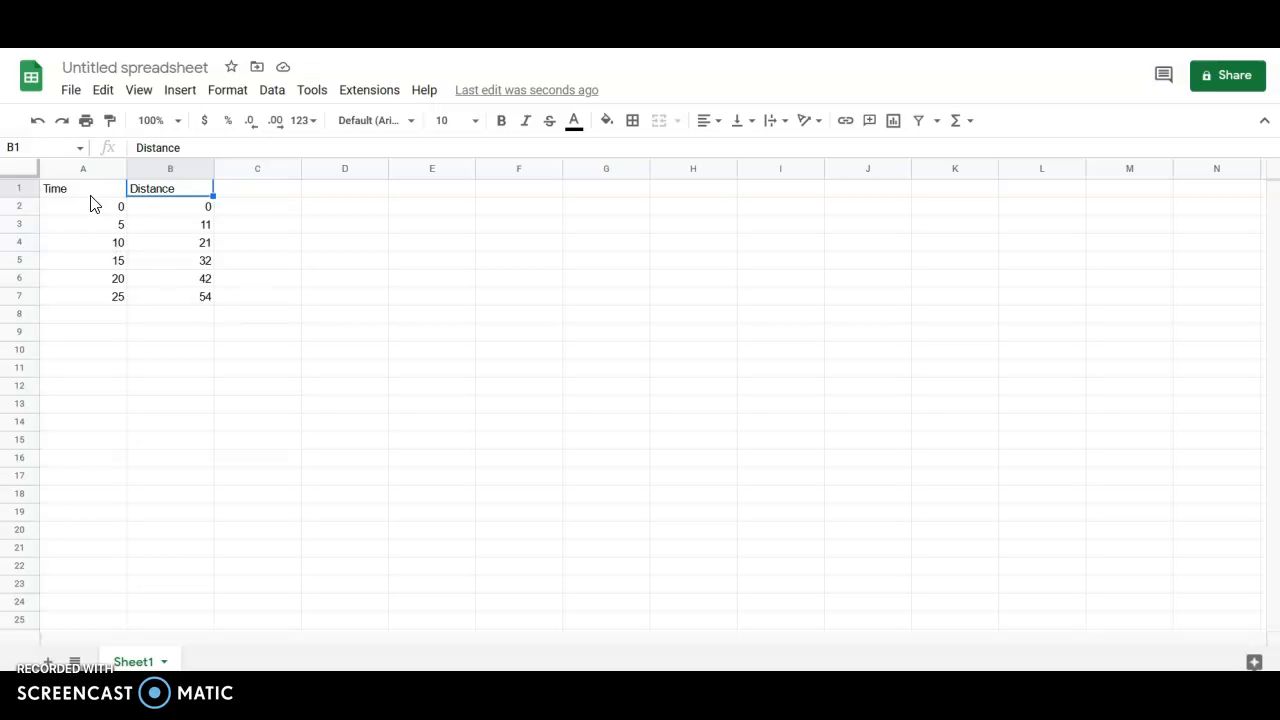
click(83, 349)
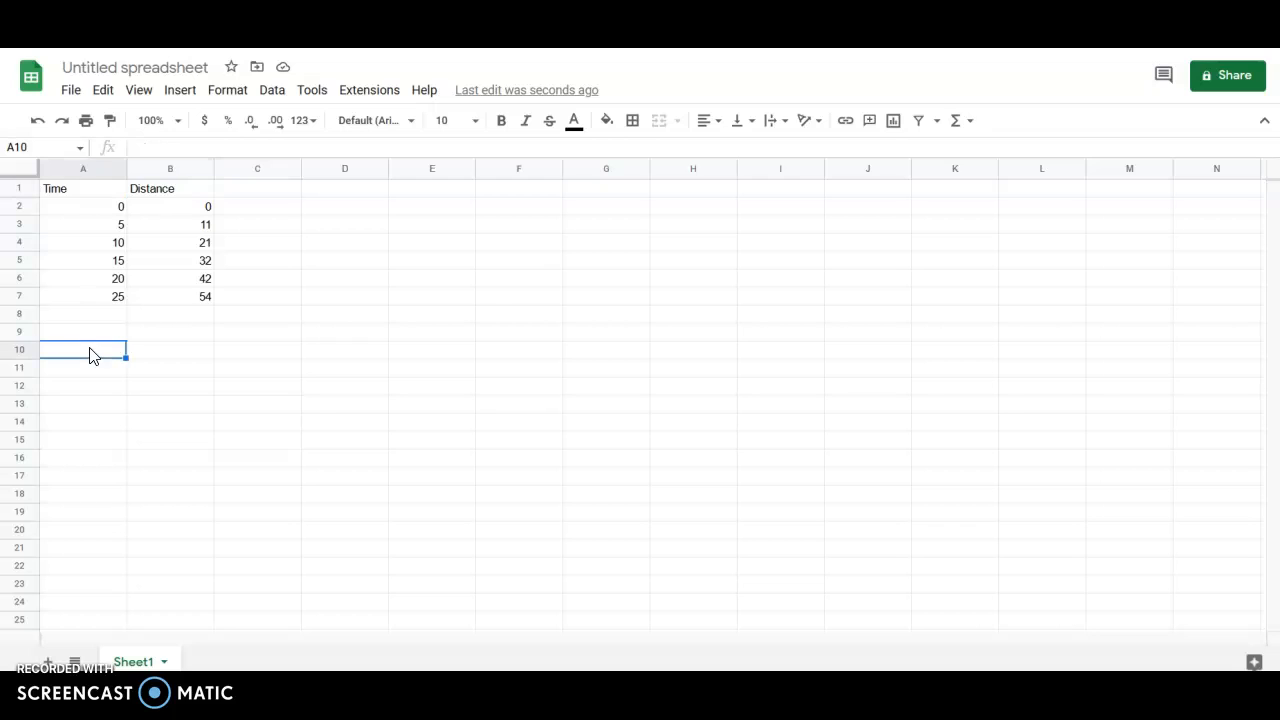
Select the Time and Distance values A2:B7 and insert a chart from them.
click(83, 206)
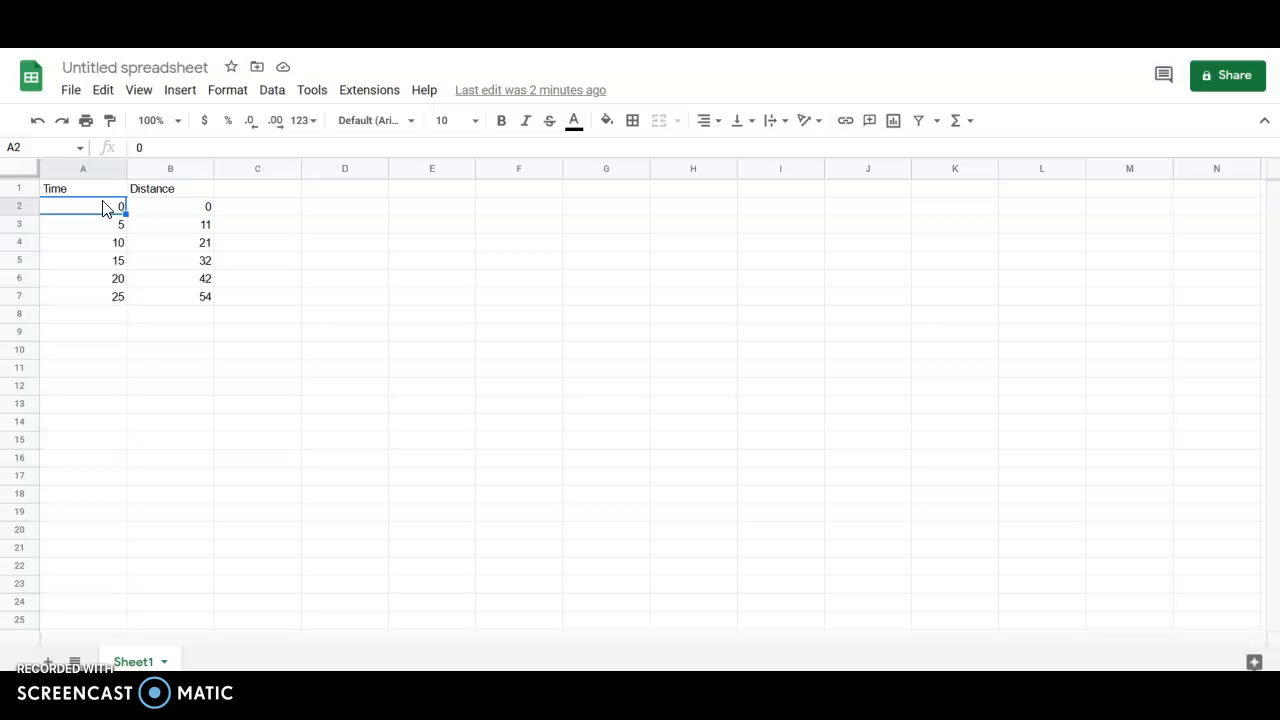
mouse_move(90, 212)
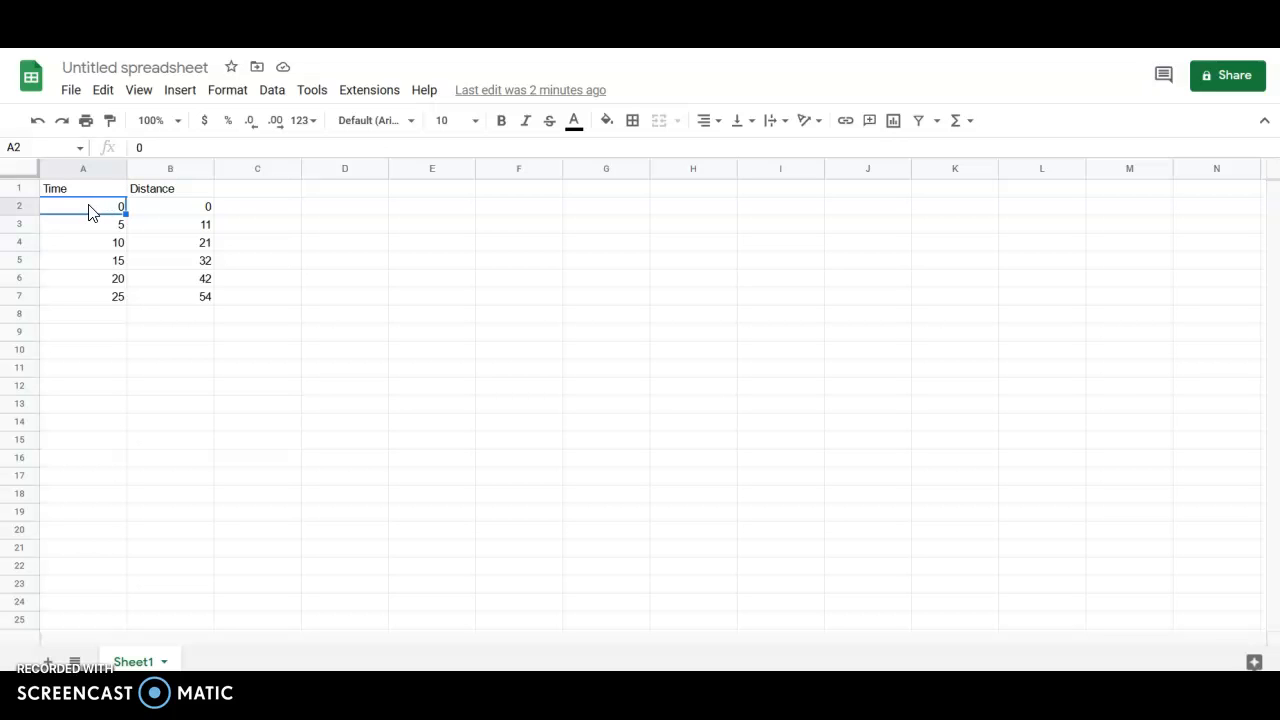
drag(90, 206, 190, 296)
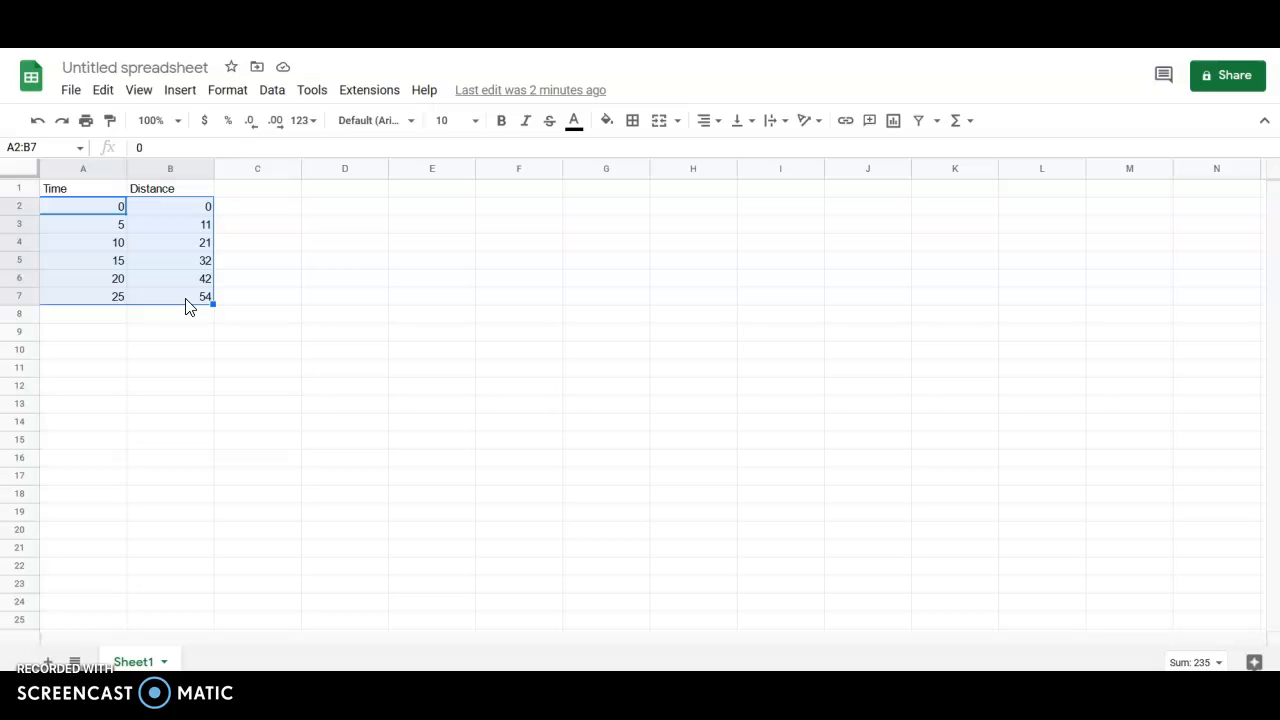
click(179, 89)
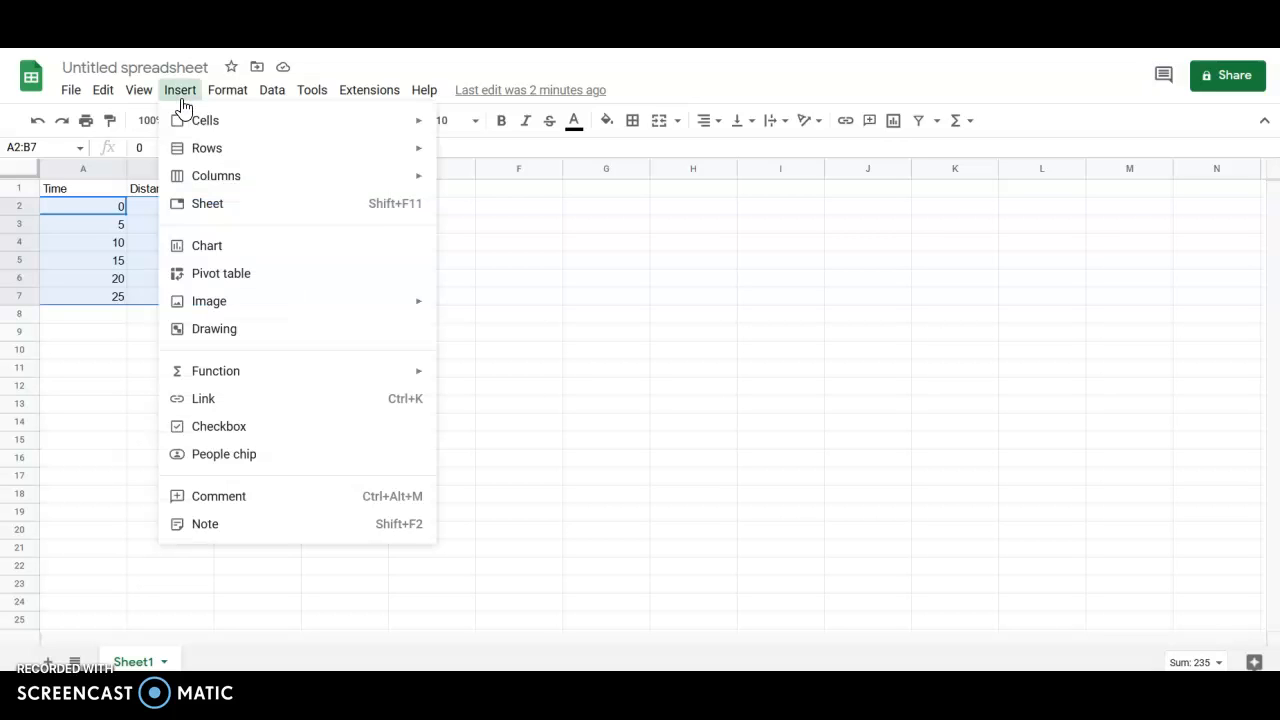
mouse_move(228, 240)
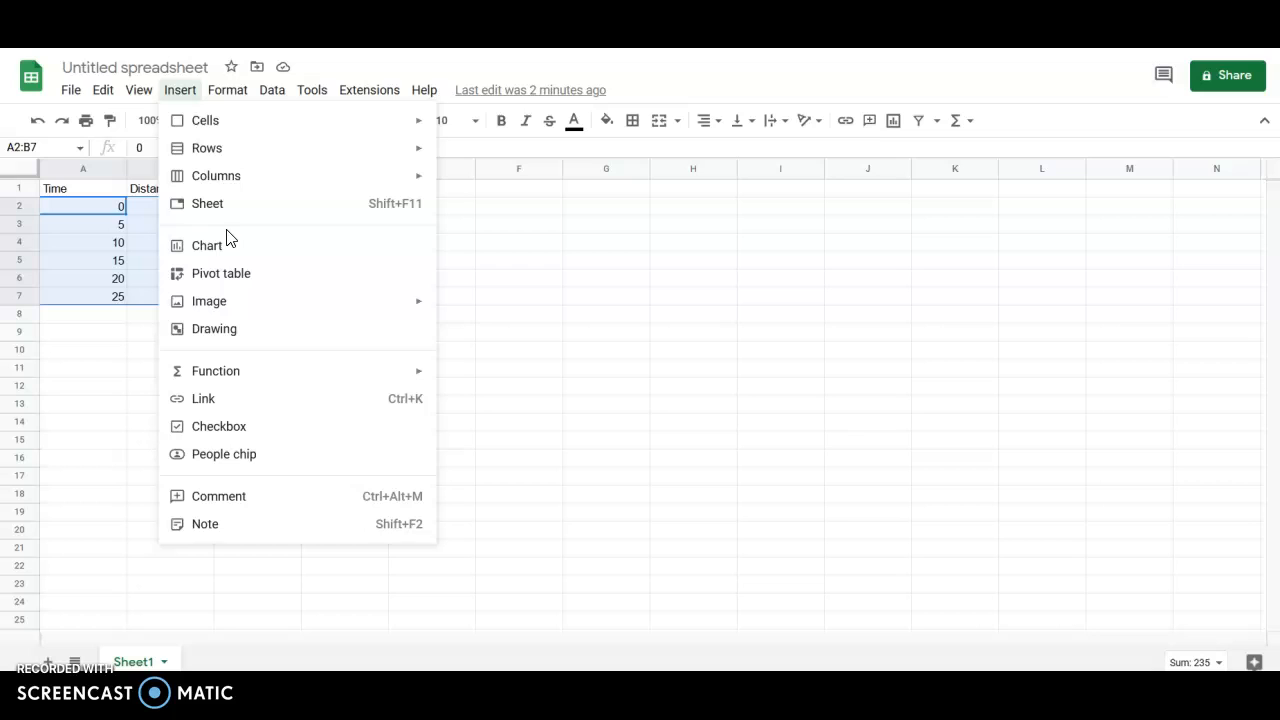
mouse_move(228, 246)
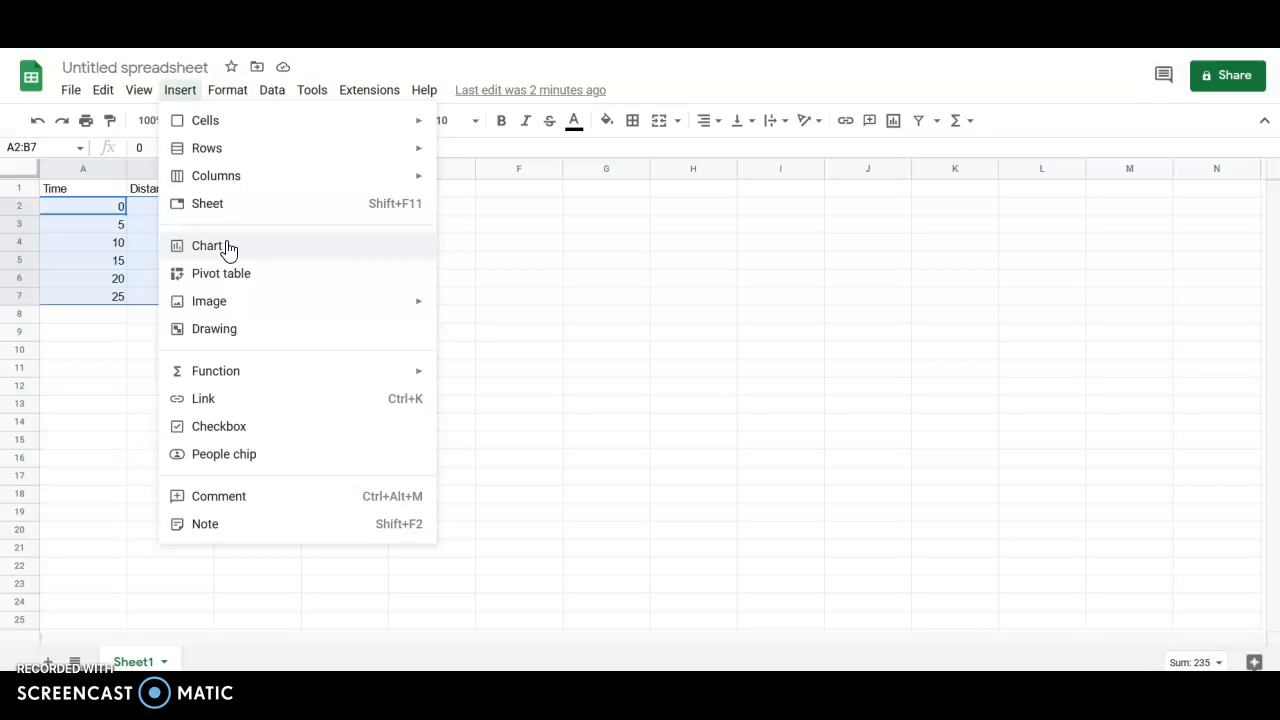
click(207, 246)
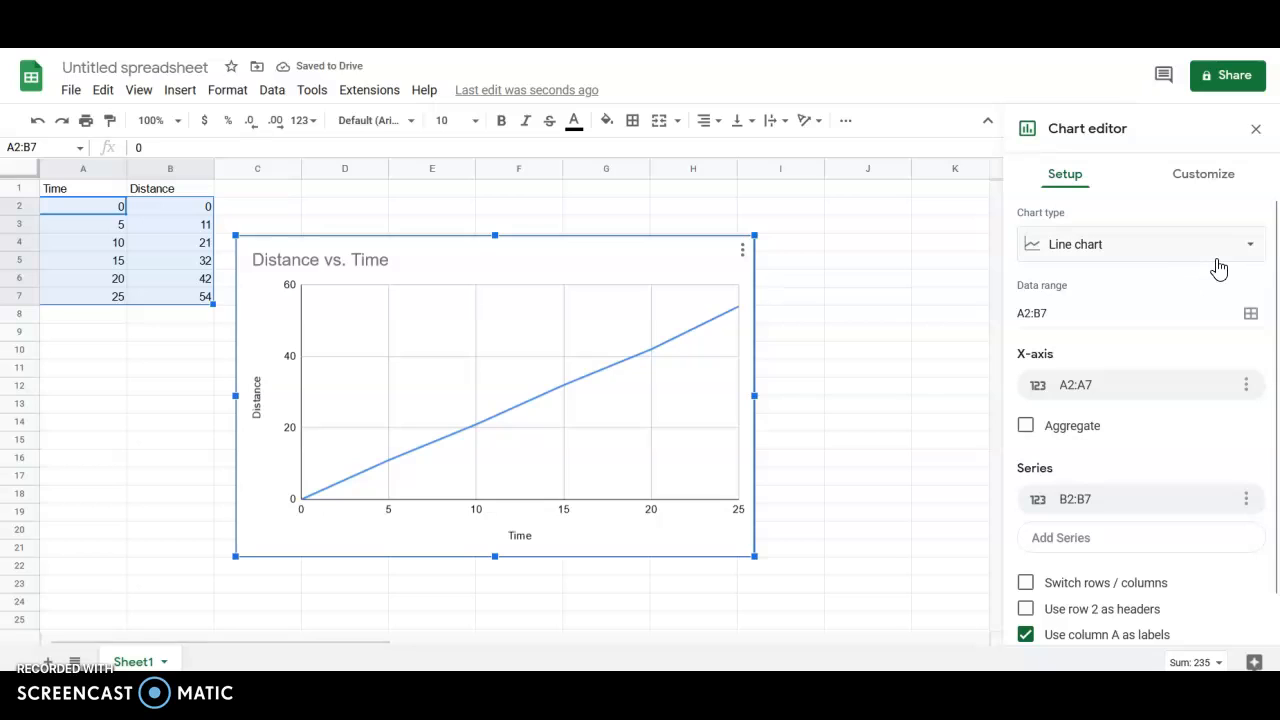
mouse_move(1220, 267)
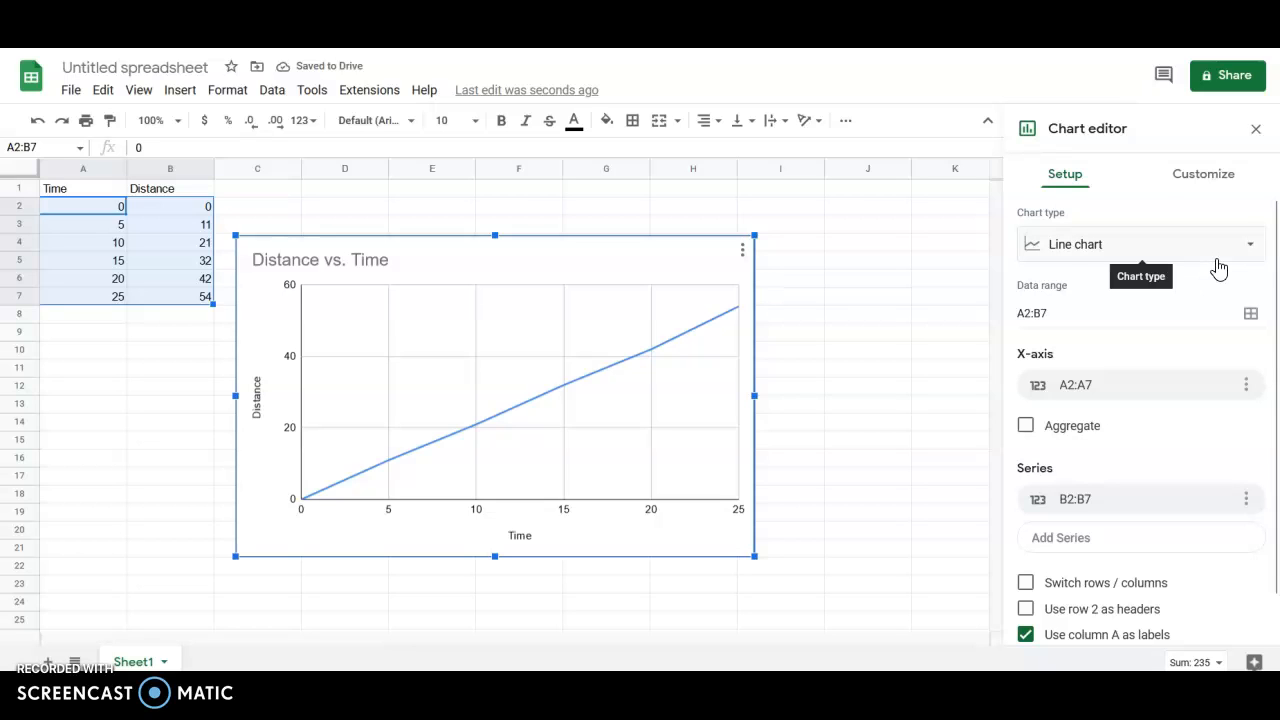
mouse_move(1229, 265)
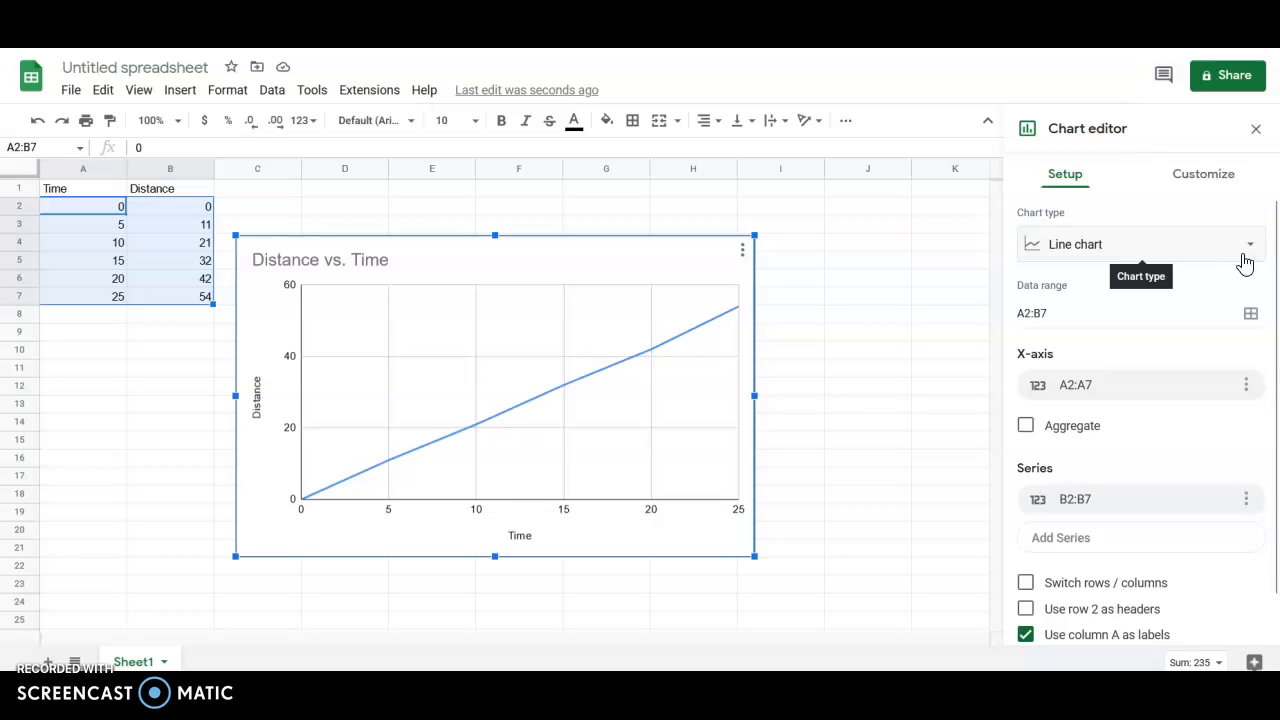
Open the Chart type list in the Setup tab and browse the chart types.
click(1252, 244)
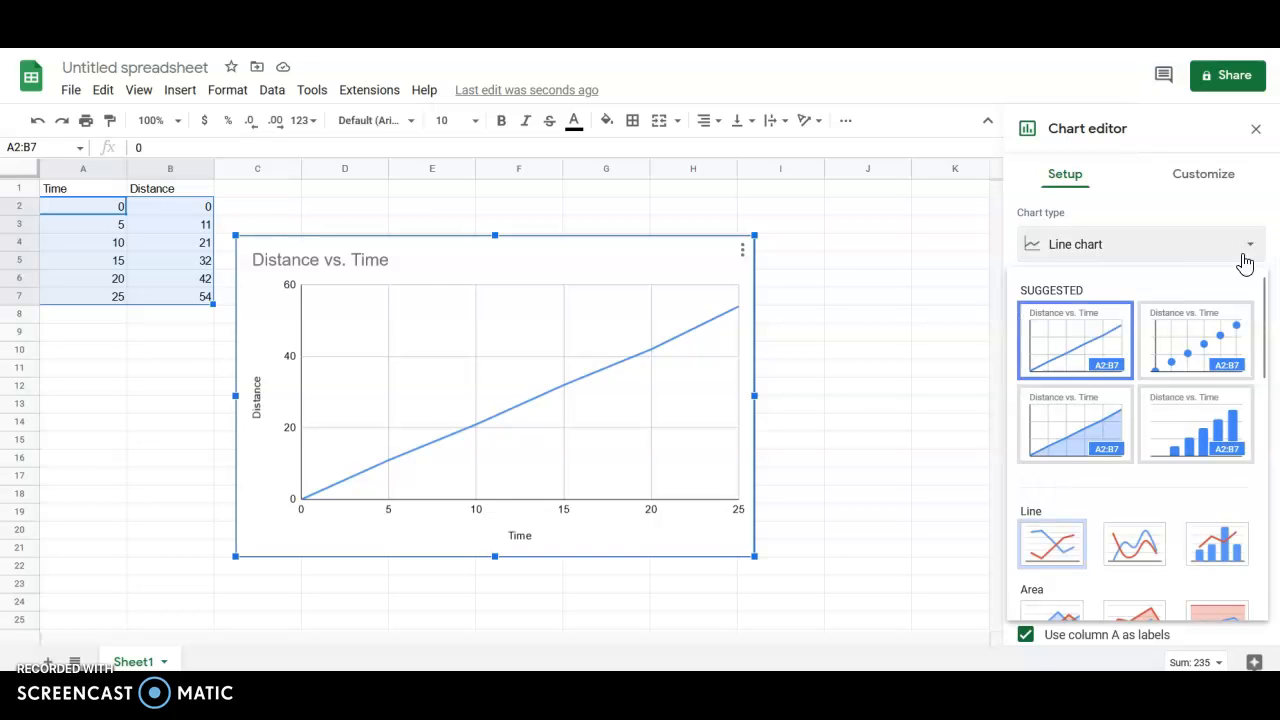
scroll(down, 3)
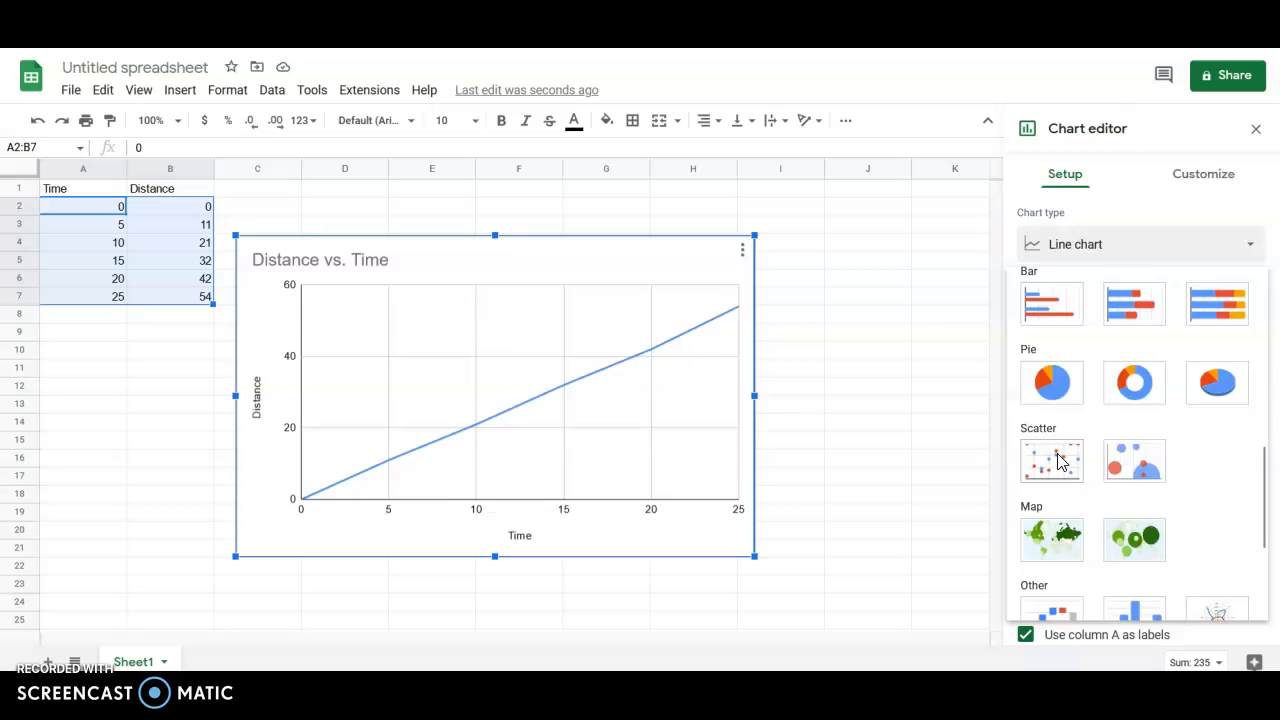
Switch the Distance vs. Time chart from a line chart to the first Scatter option.
click(1051, 461)
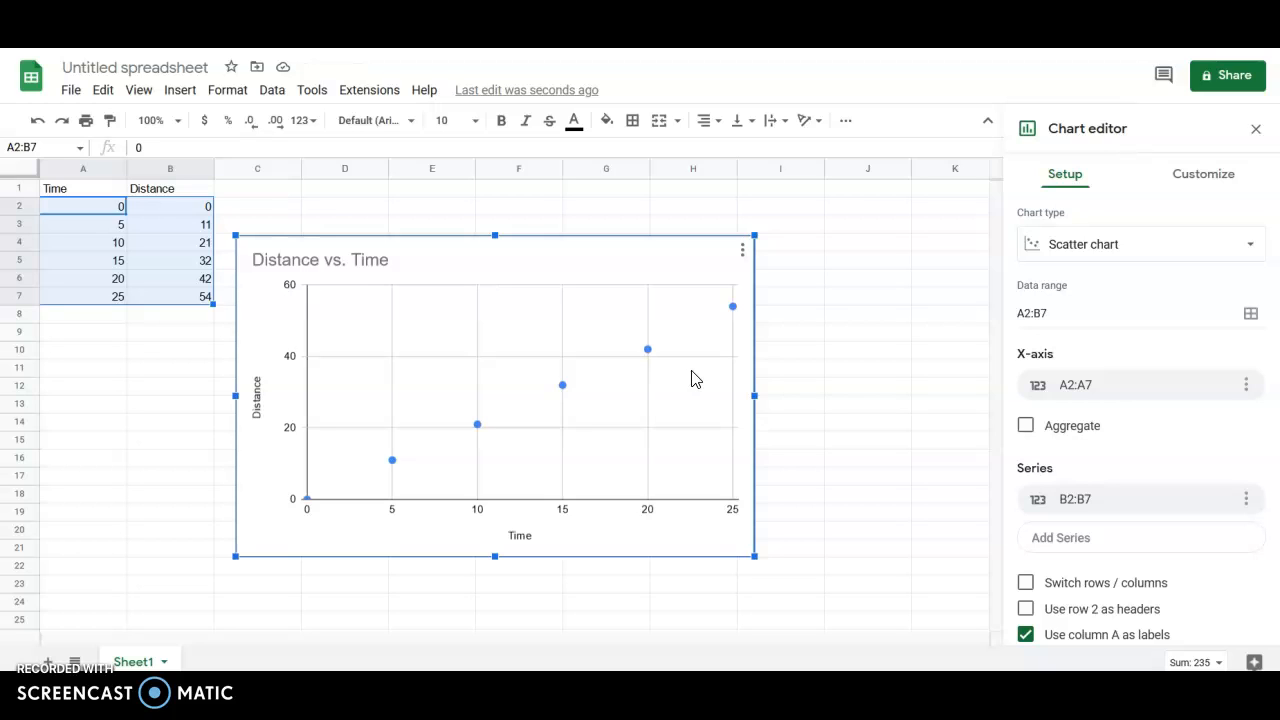
mouse_move(922, 414)
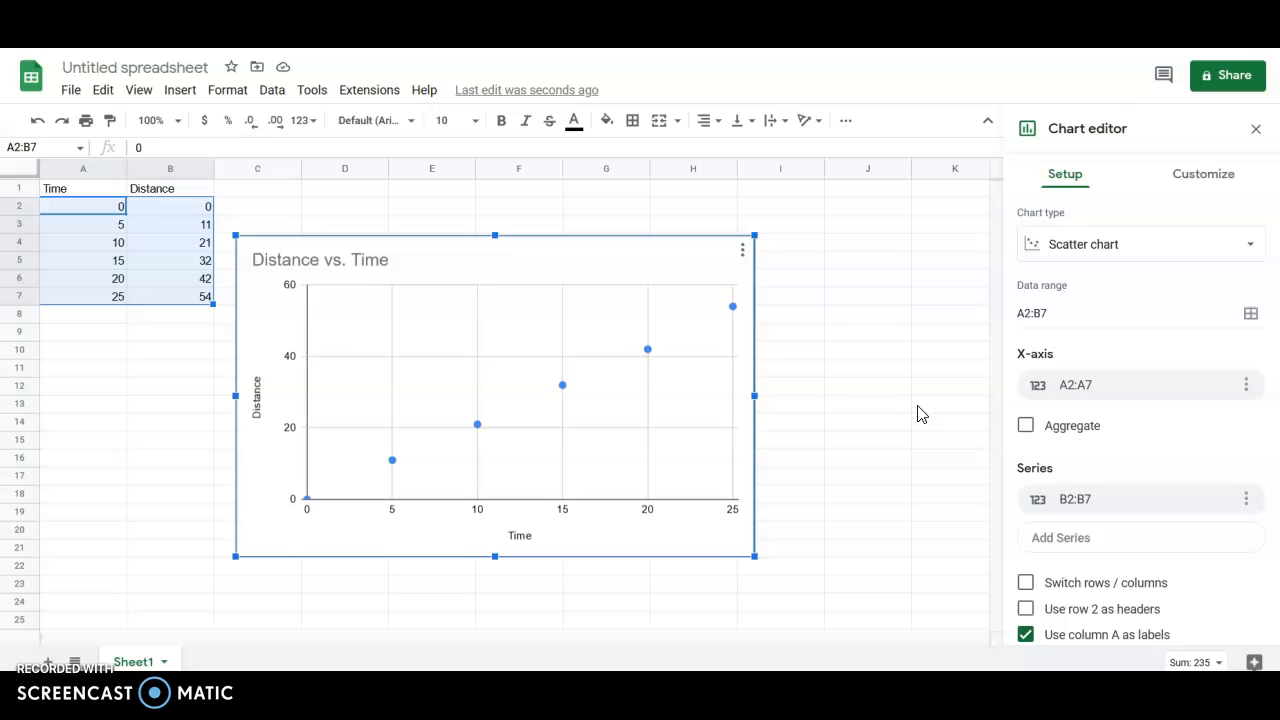
mouse_move(1139, 481)
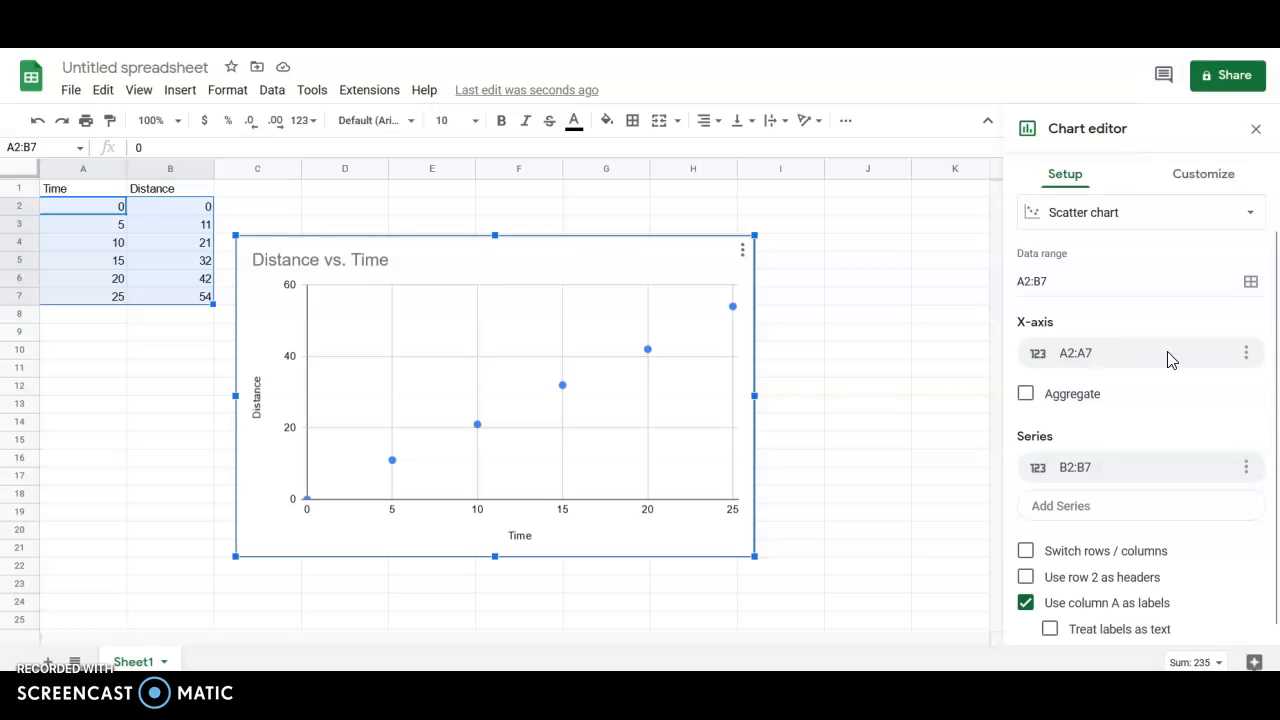
mouse_move(1135, 475)
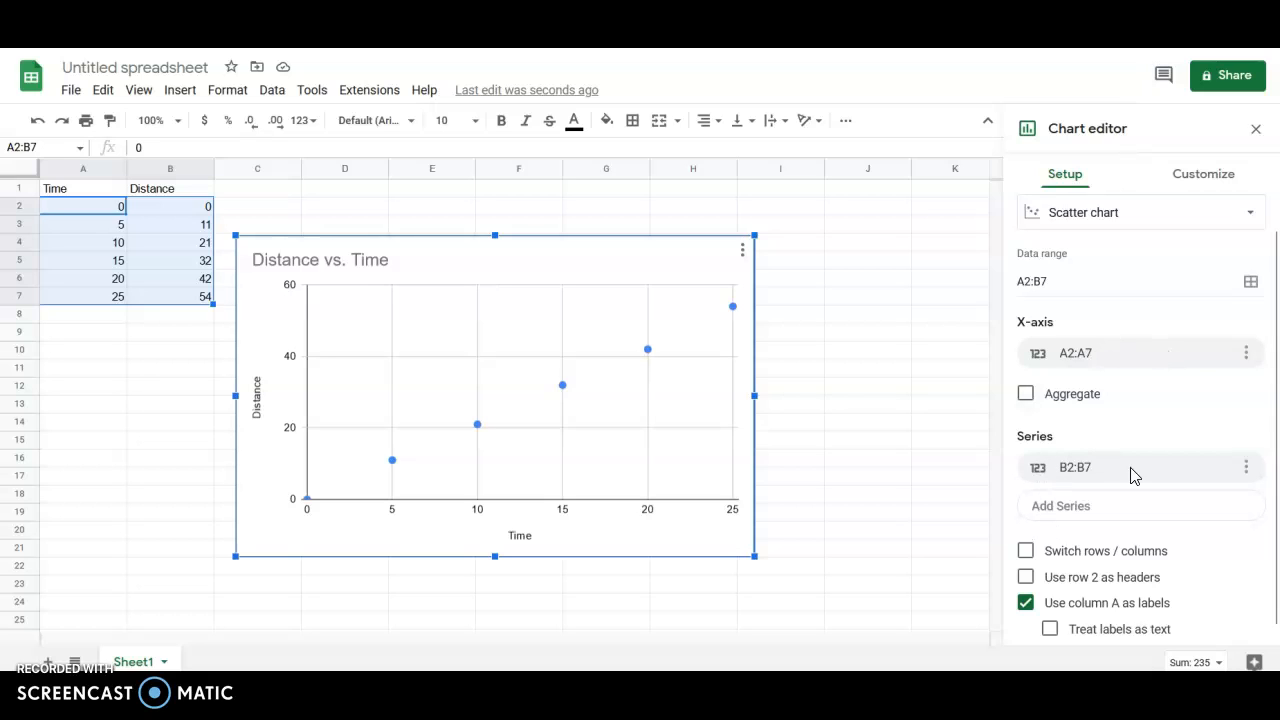
mouse_move(1105, 471)
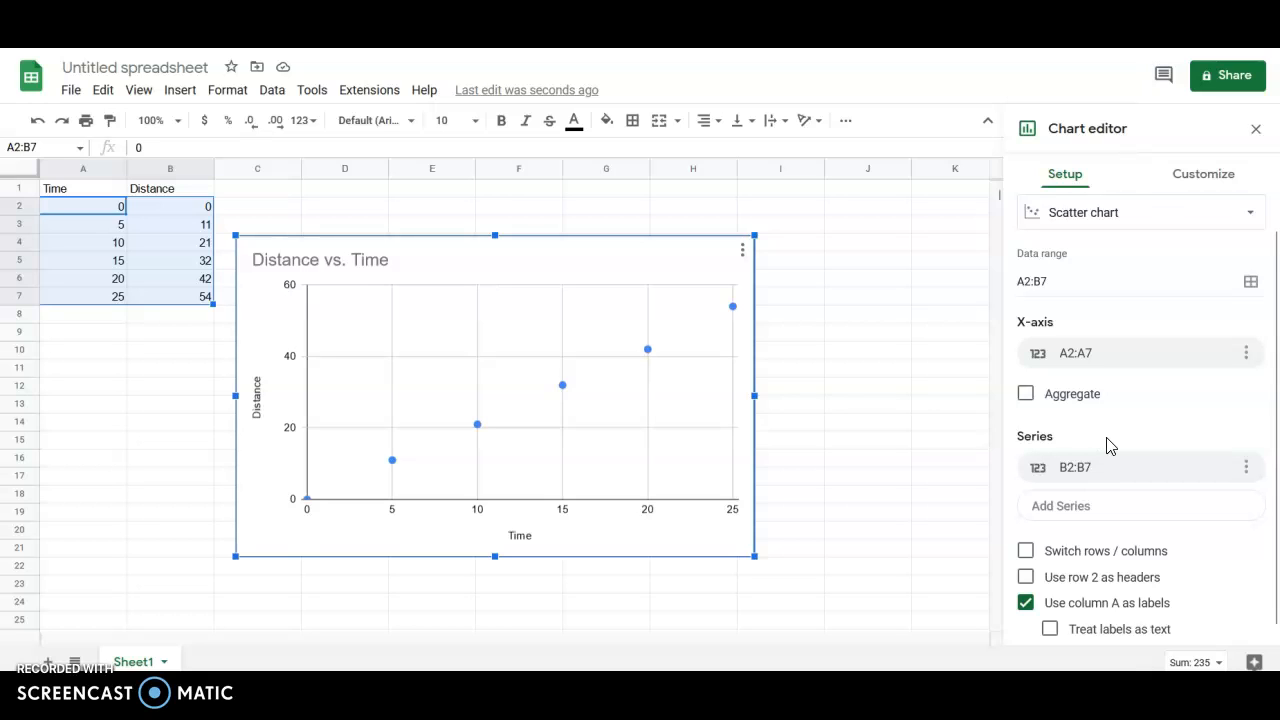
scroll(down, 3)
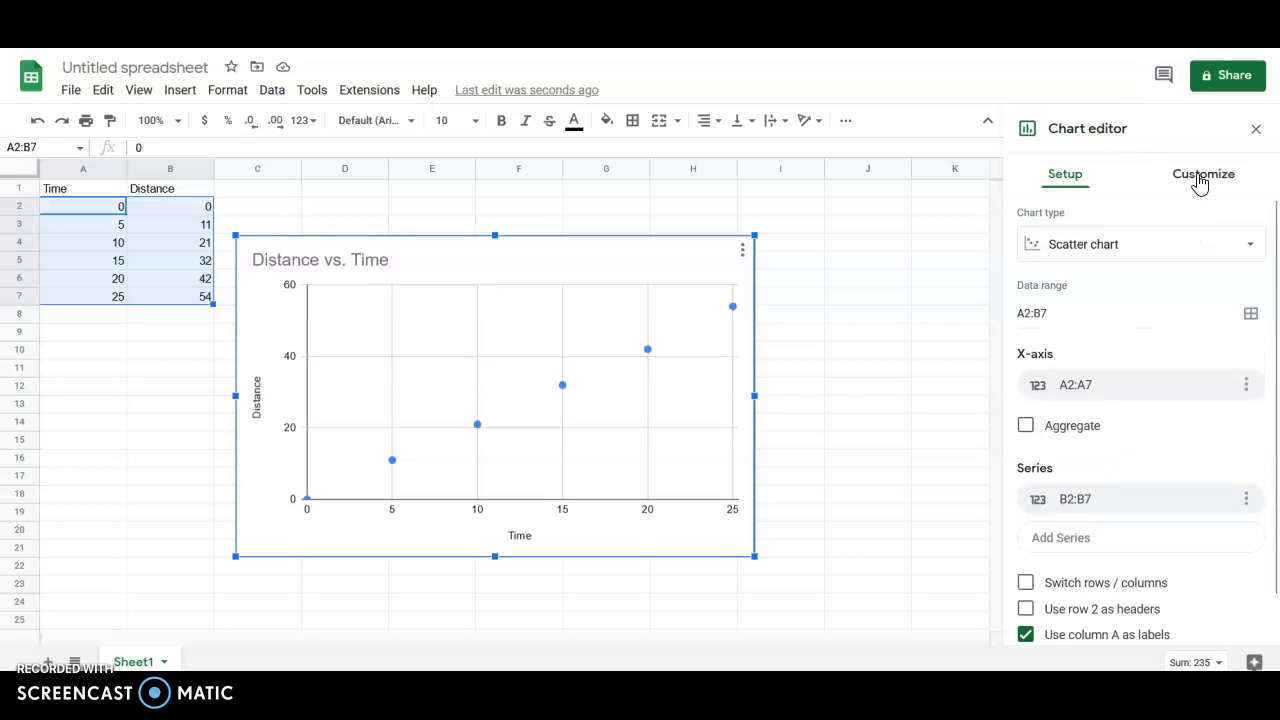
Expand the Series section on the Customize tab to reveal the Trendline checkbox.
click(1202, 173)
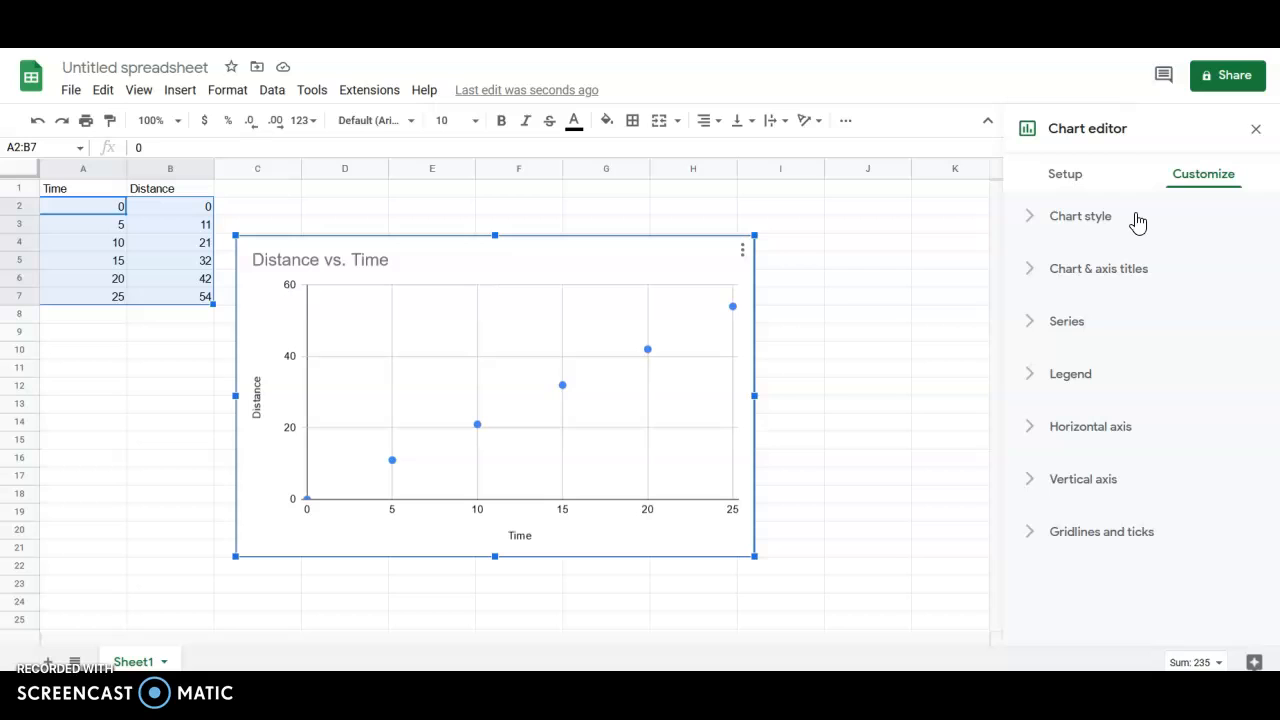
click(1067, 321)
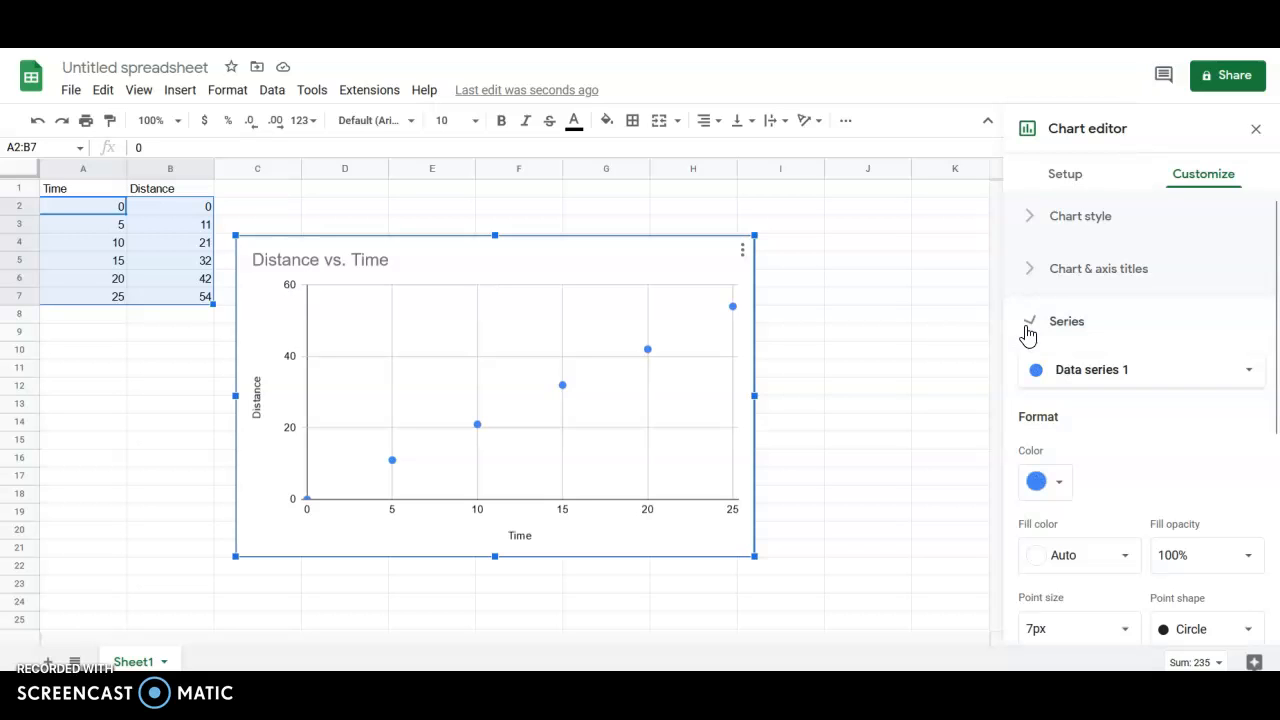
scroll(down, 3)
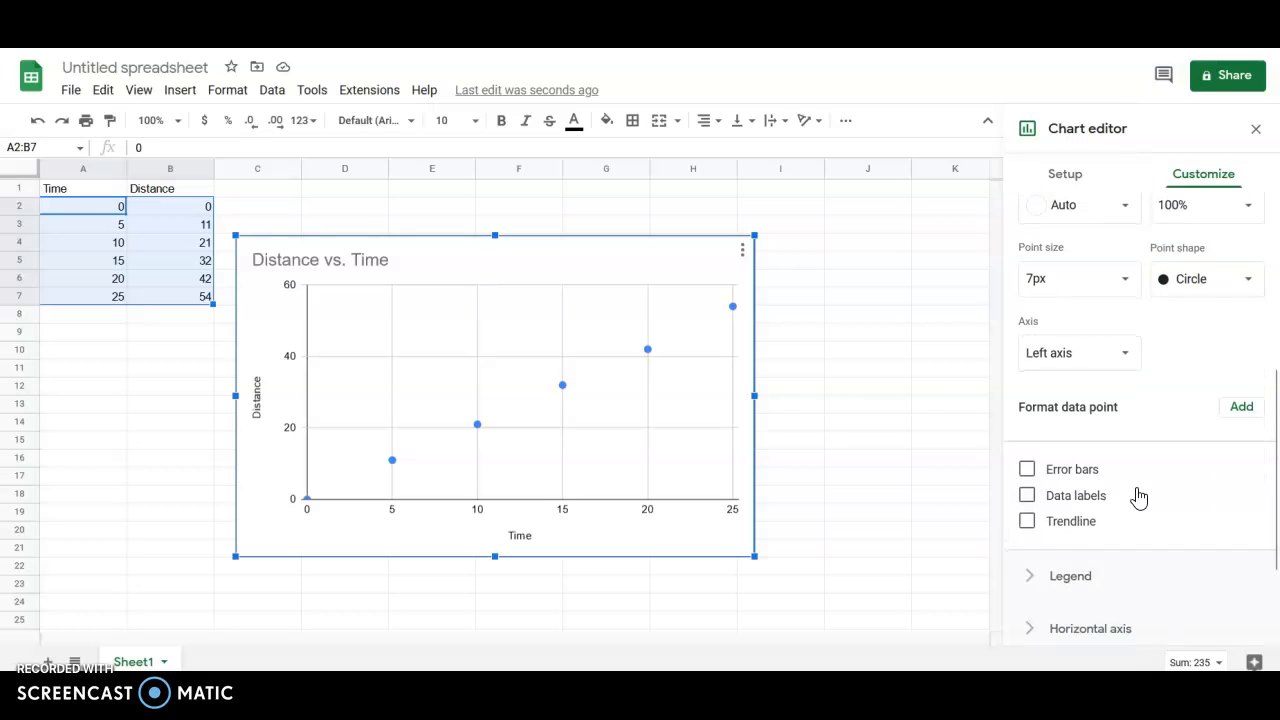
mouse_move(1050, 440)
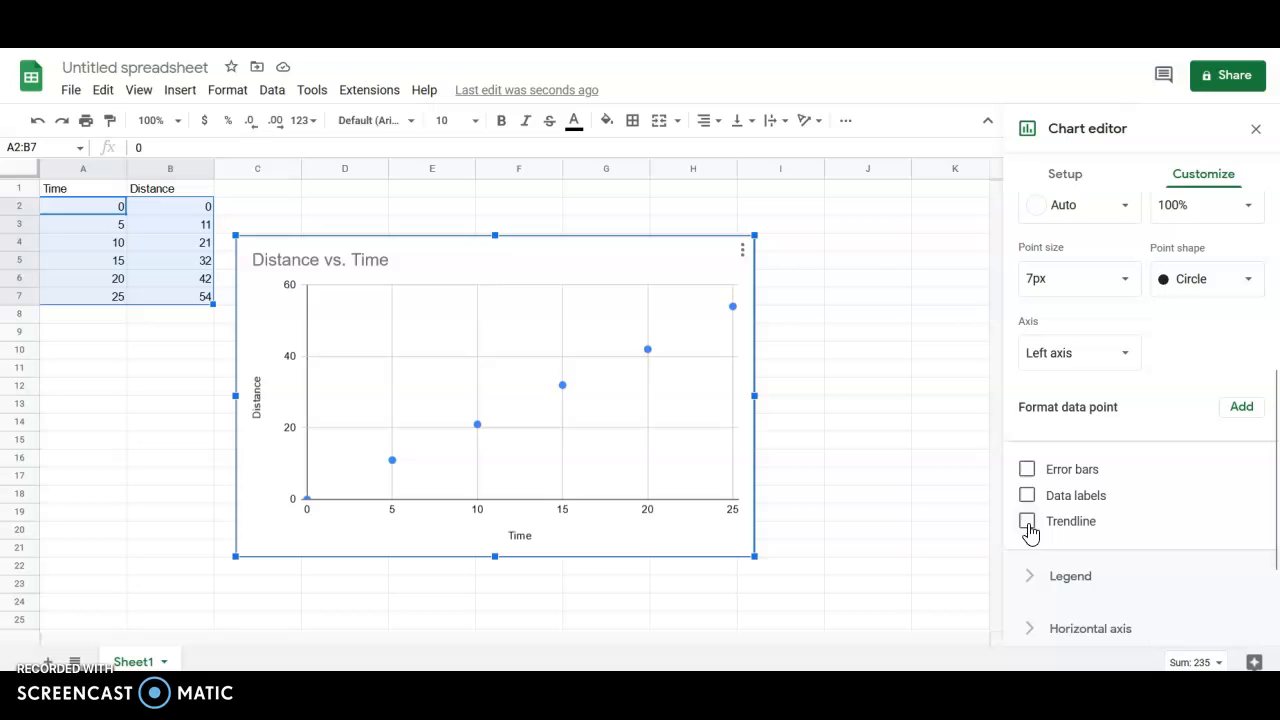
Tick Trendline and set its label to Use Equation, showing 2.14*x + -0.0476.
click(1027, 521)
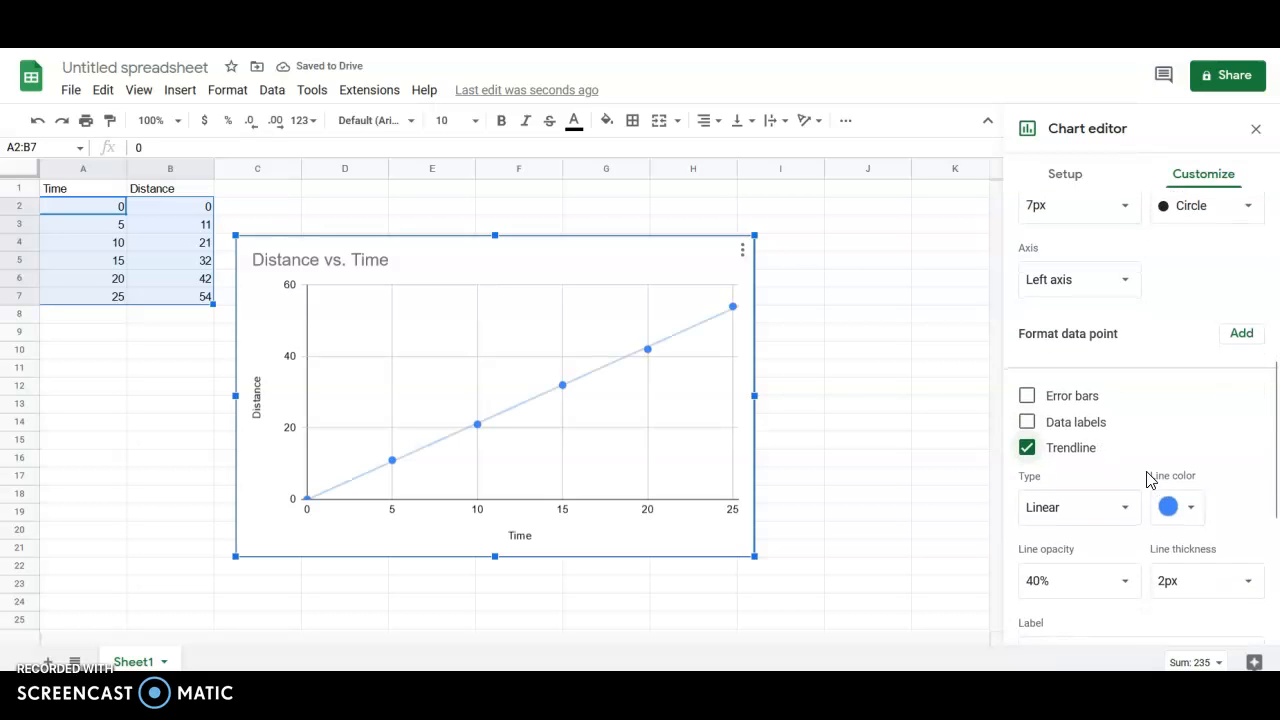
scroll(down, 3)
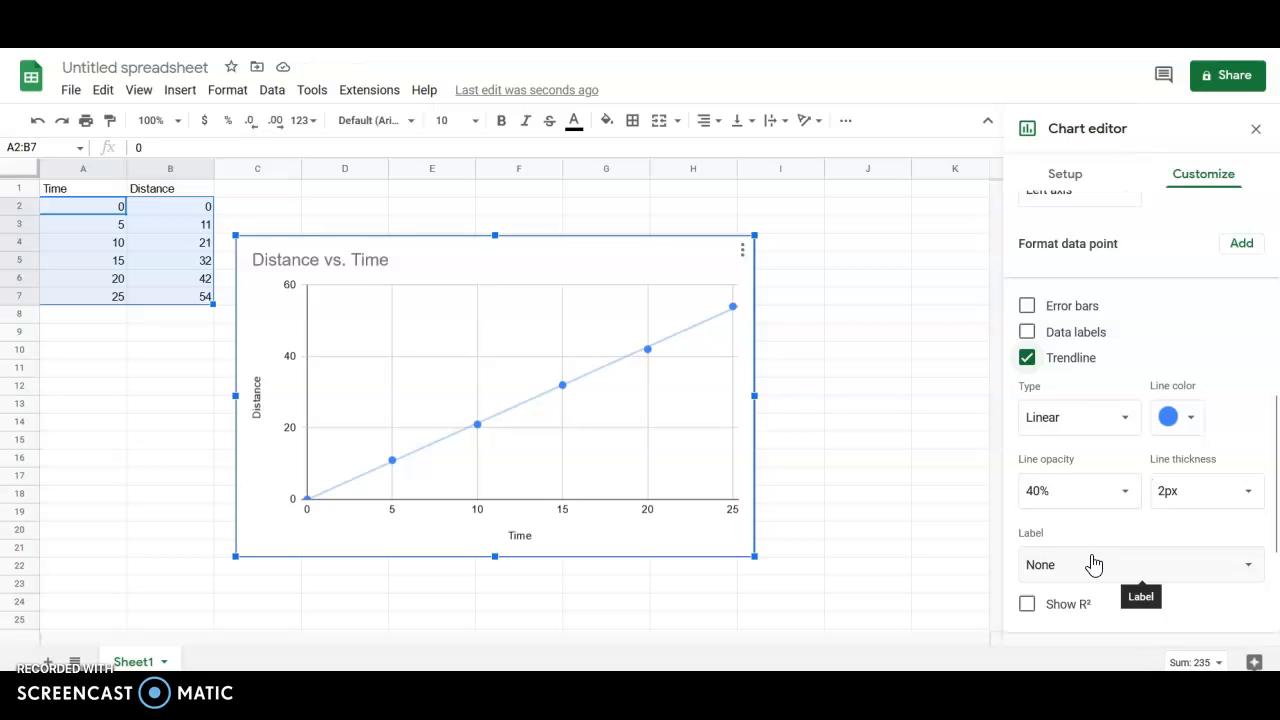
click(1138, 564)
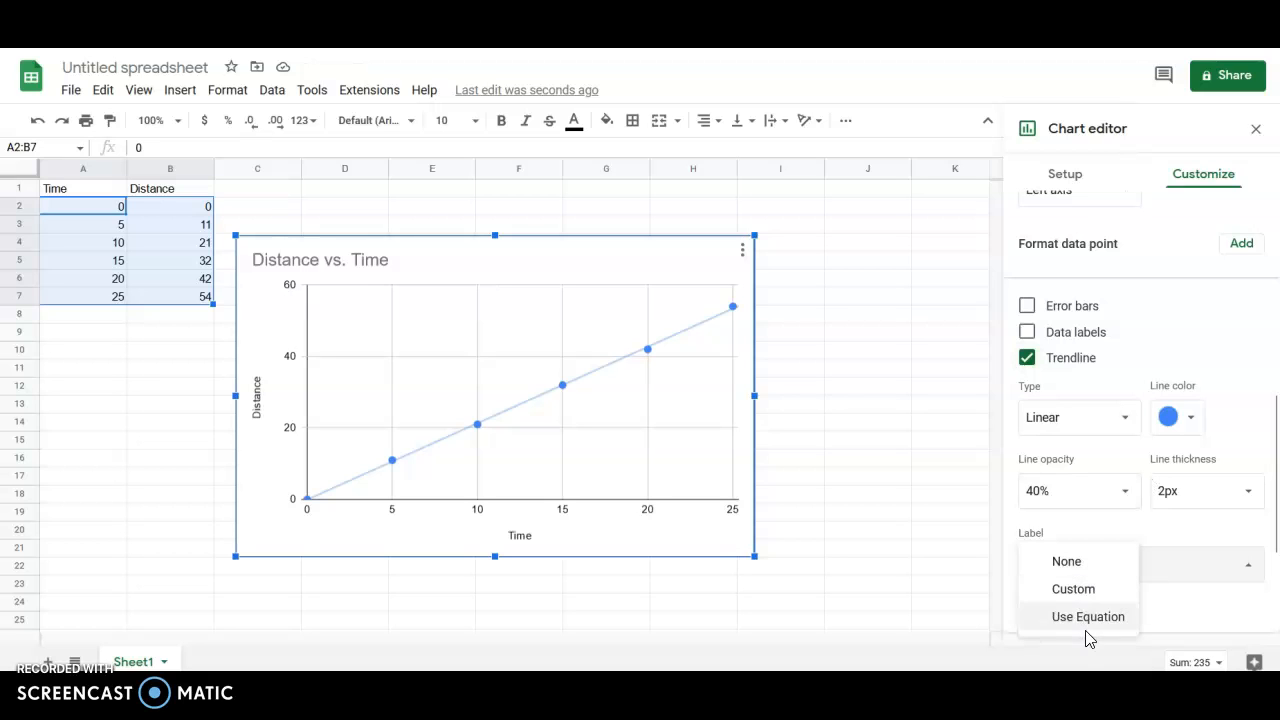
click(1066, 561)
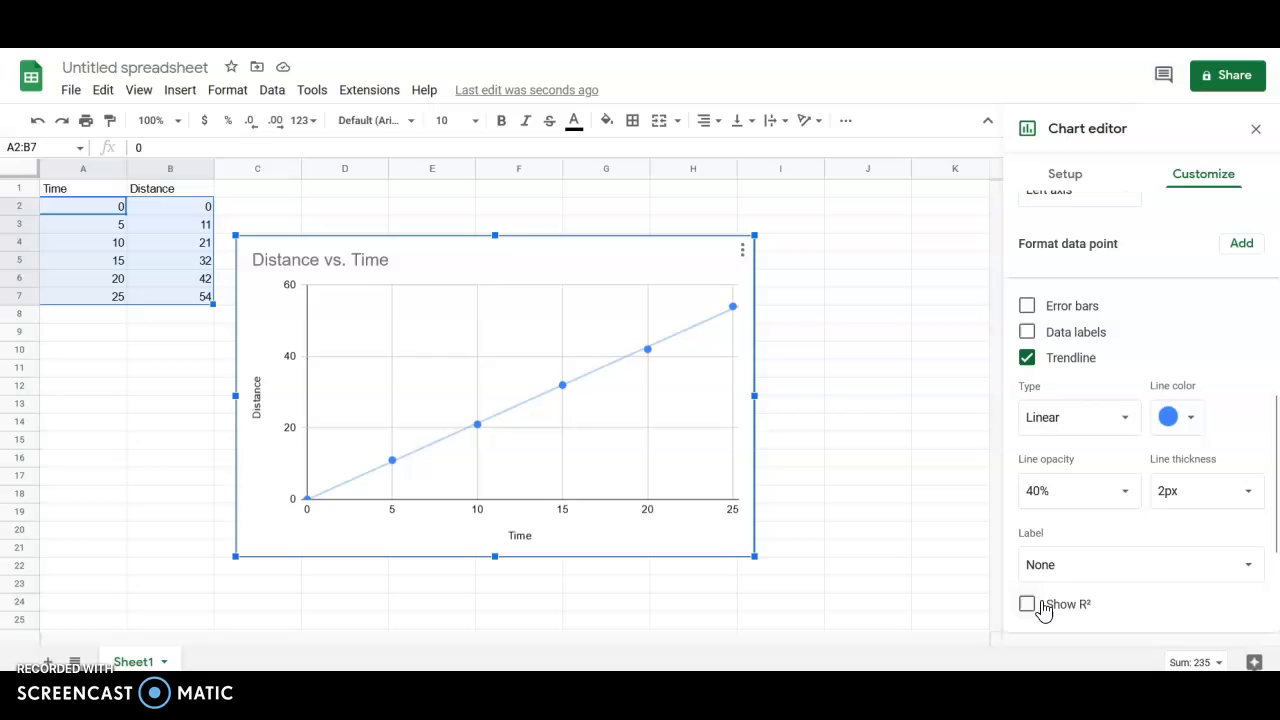
mouse_move(1063, 585)
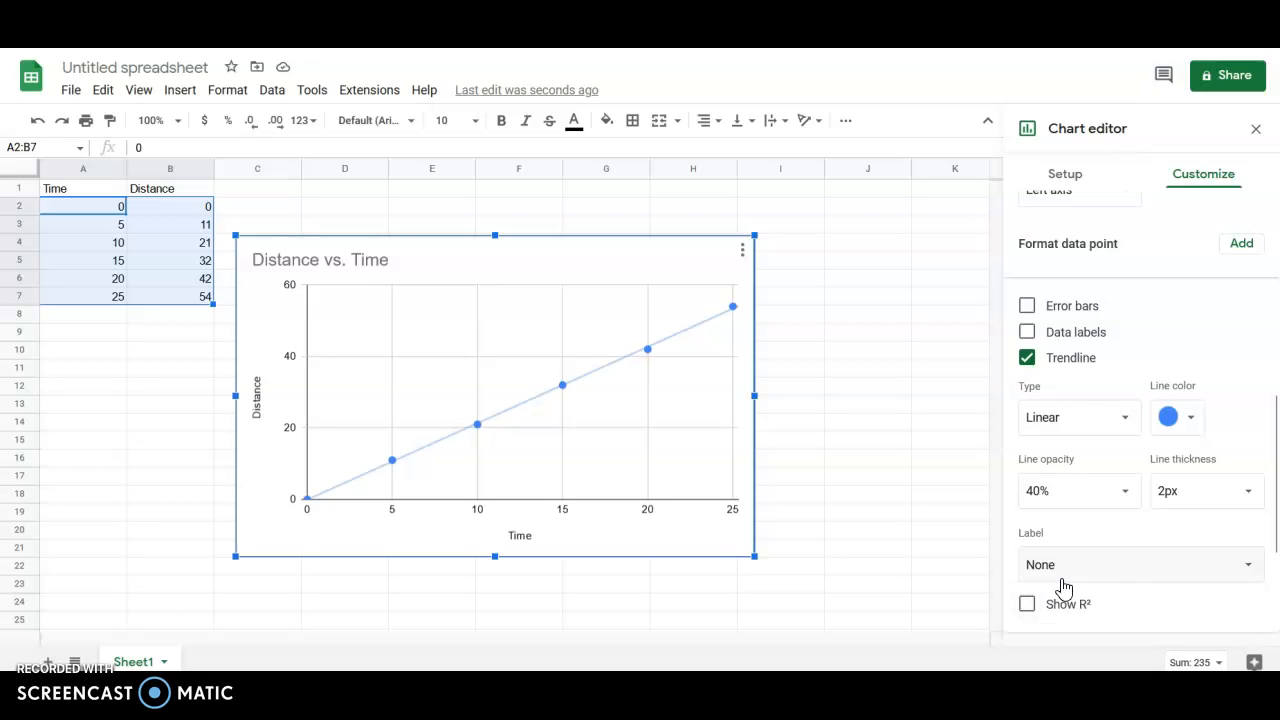
click(1140, 564)
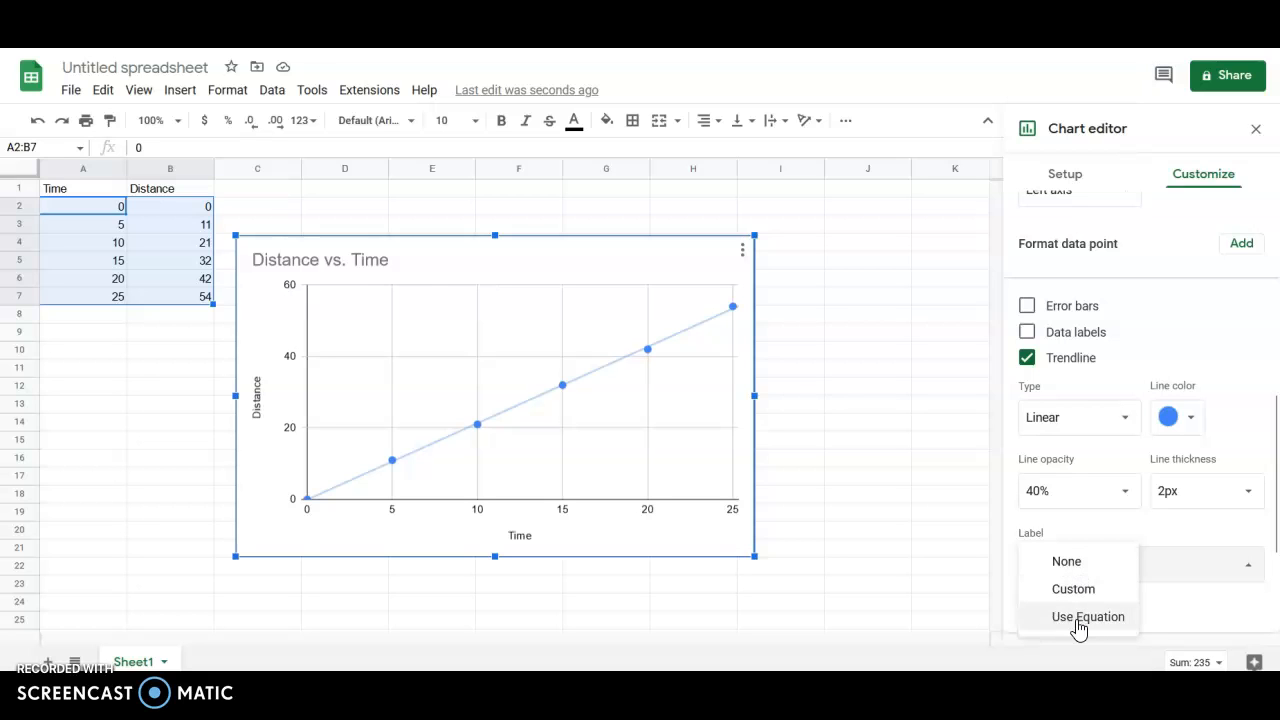
click(1086, 616)
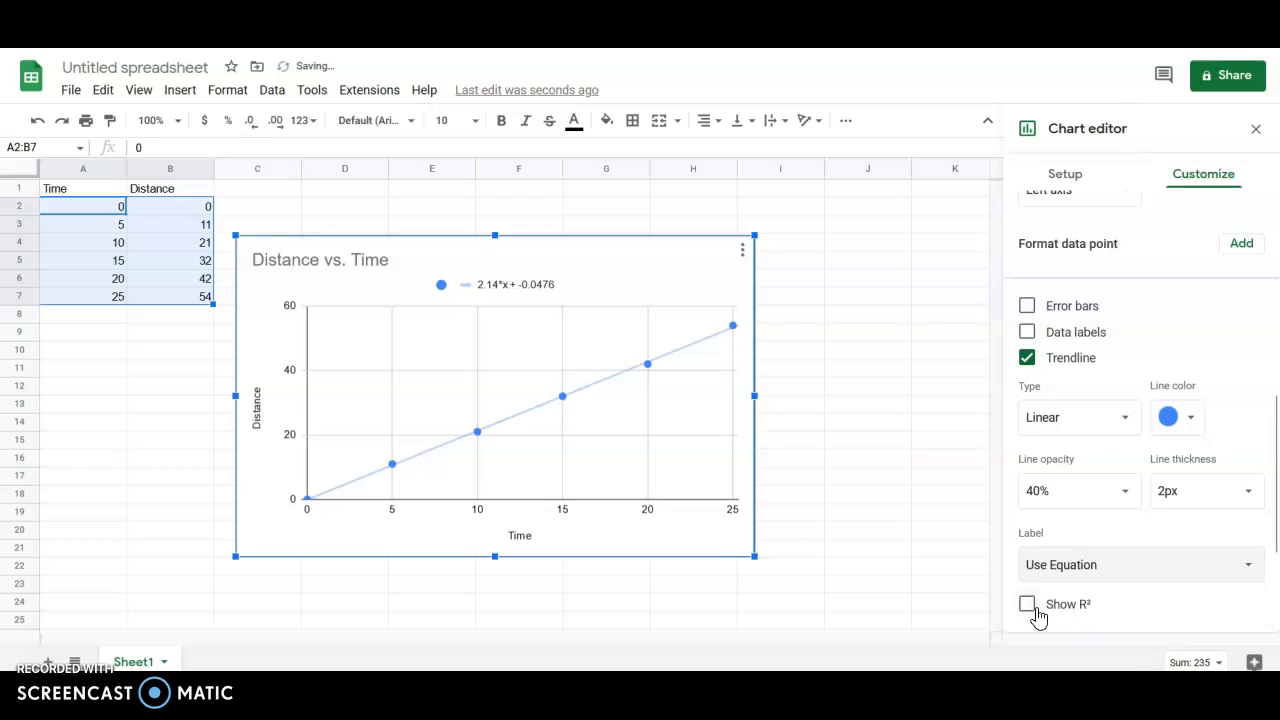
Tick Show R² so the legend adds R² = 0.999 after the equation.
click(1026, 604)
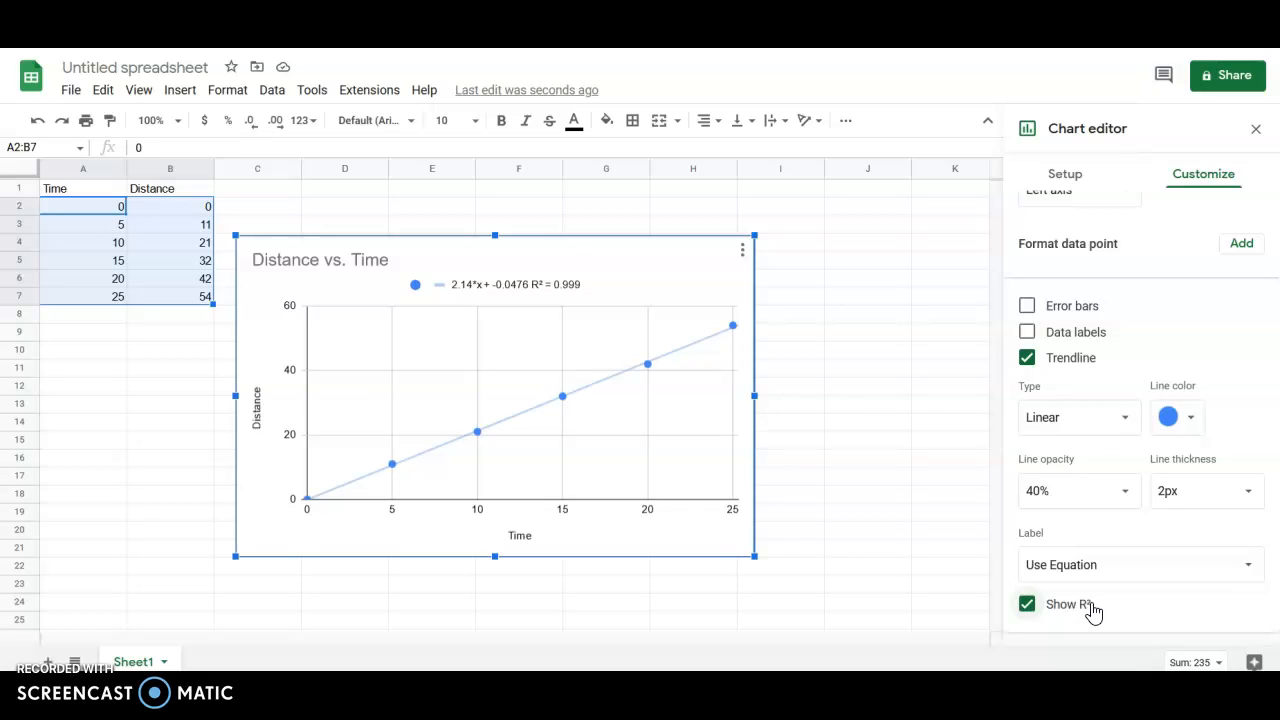
mouse_move(787, 457)
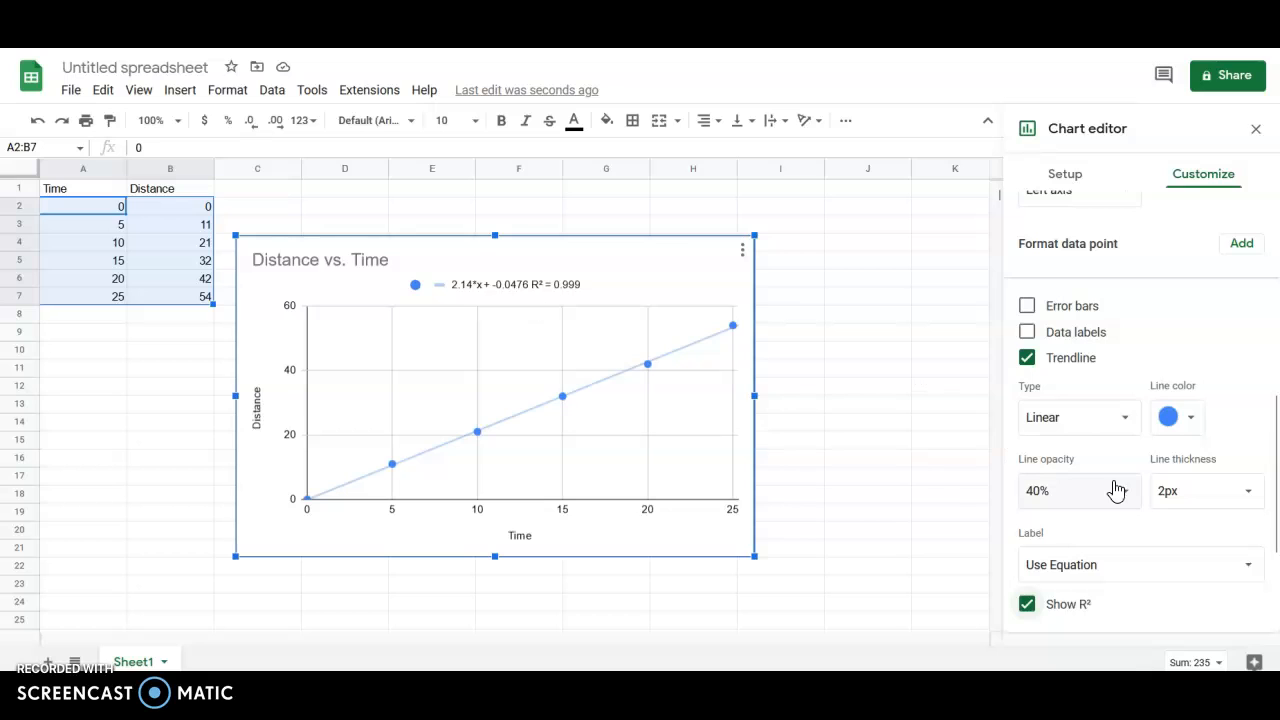
mouse_move(510, 317)
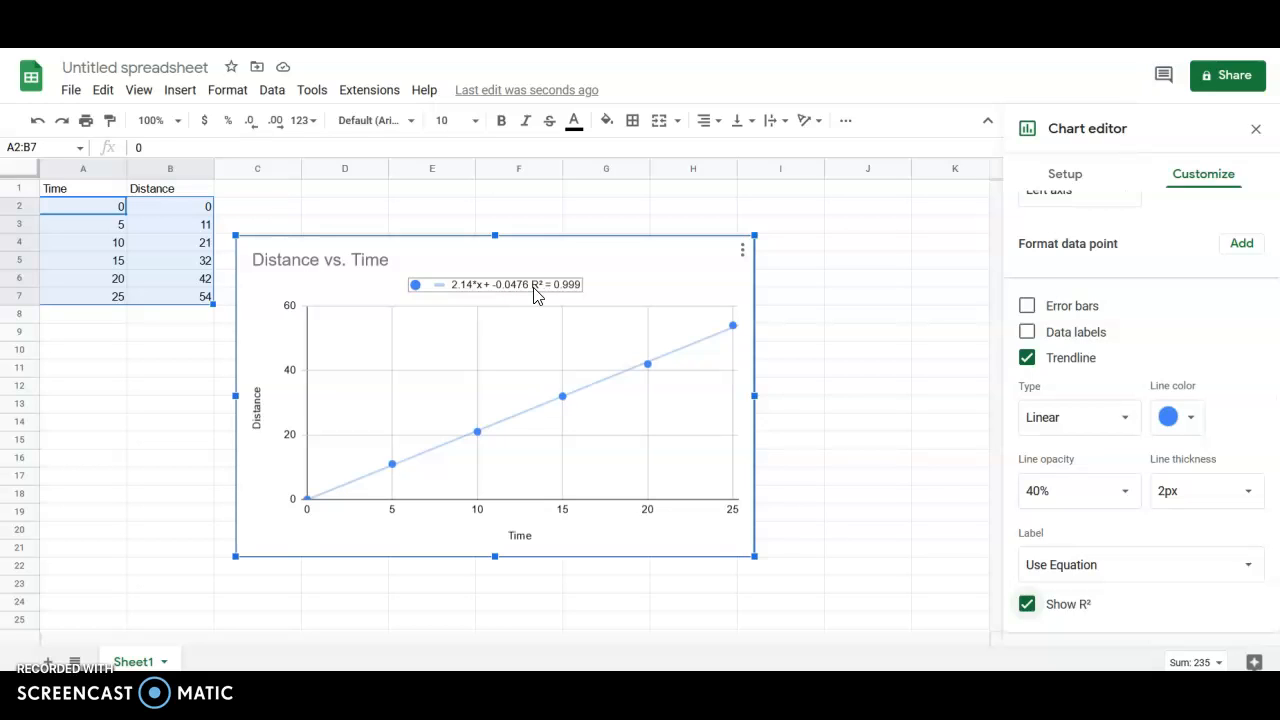
mouse_move(478, 300)
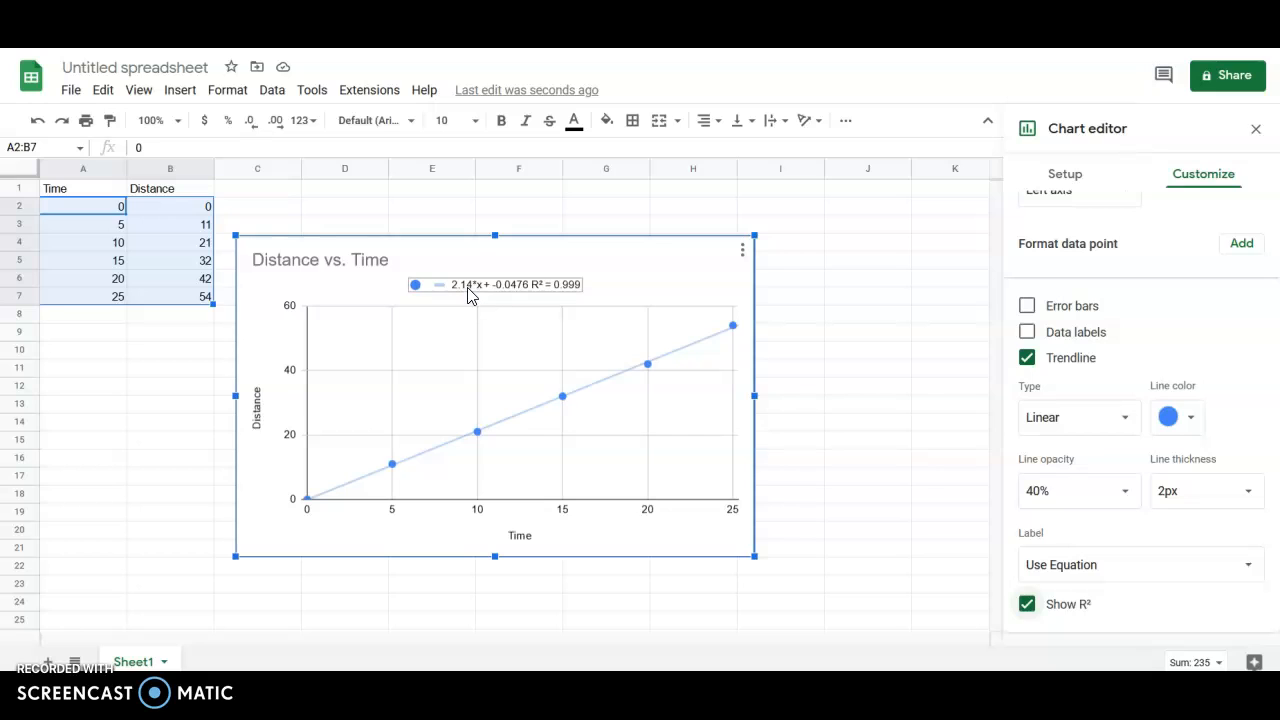
mouse_move(466, 297)
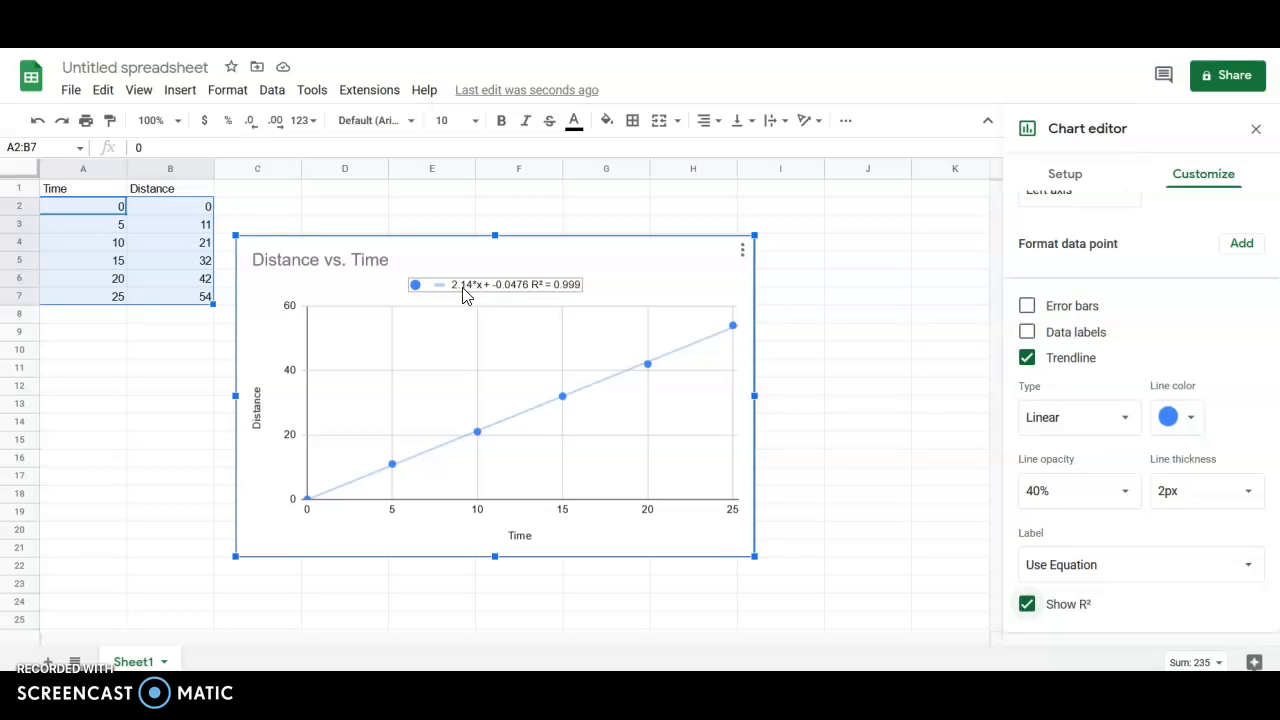
mouse_move(480, 295)
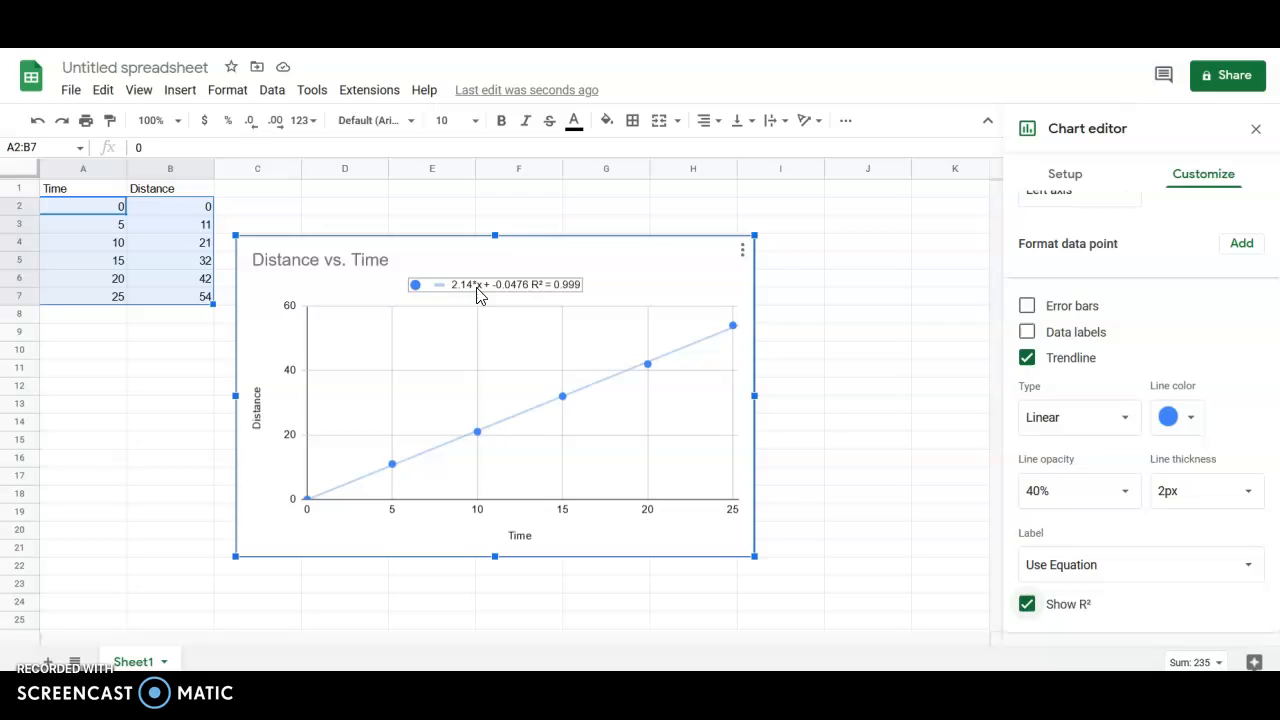
mouse_move(445, 288)
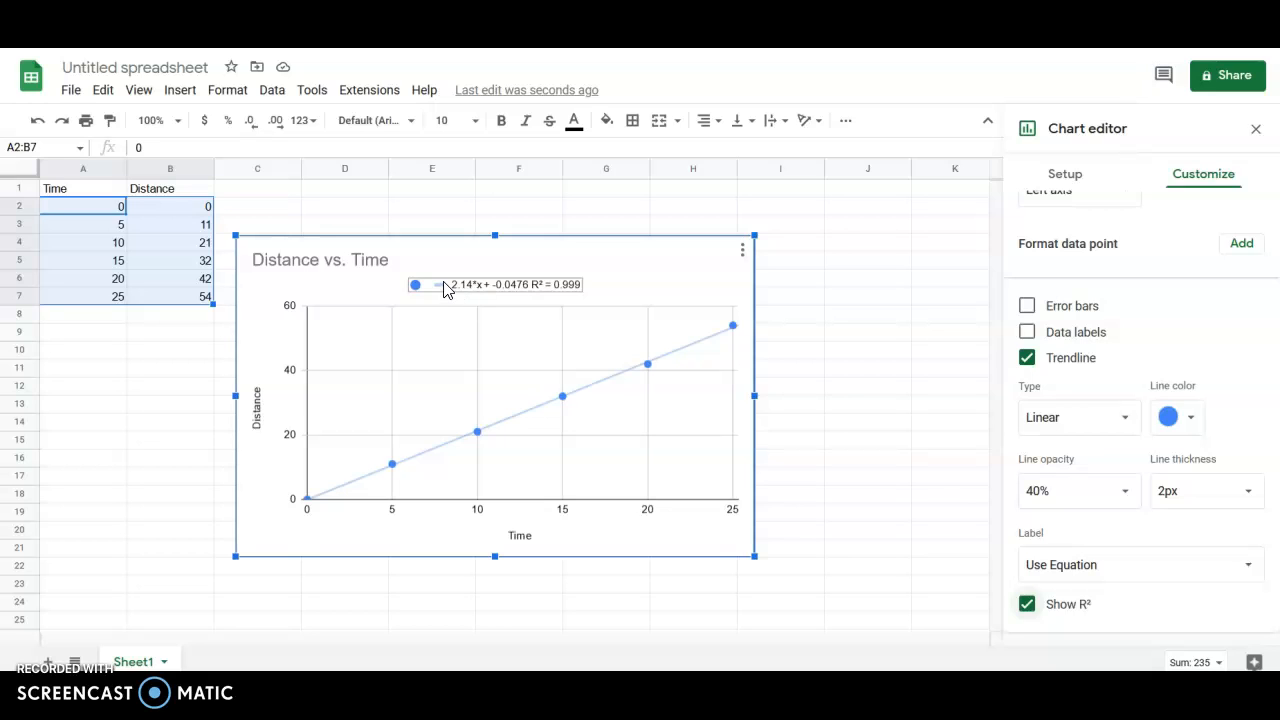
mouse_move(468, 298)
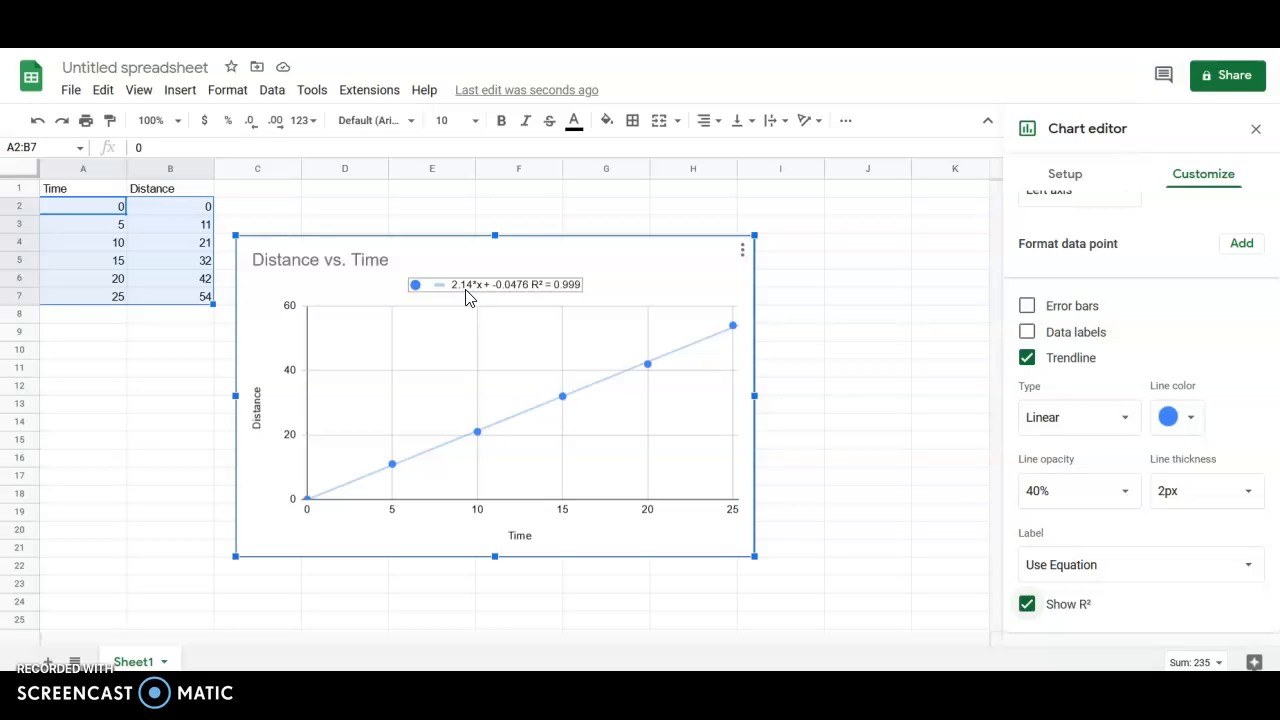
mouse_move(453, 291)
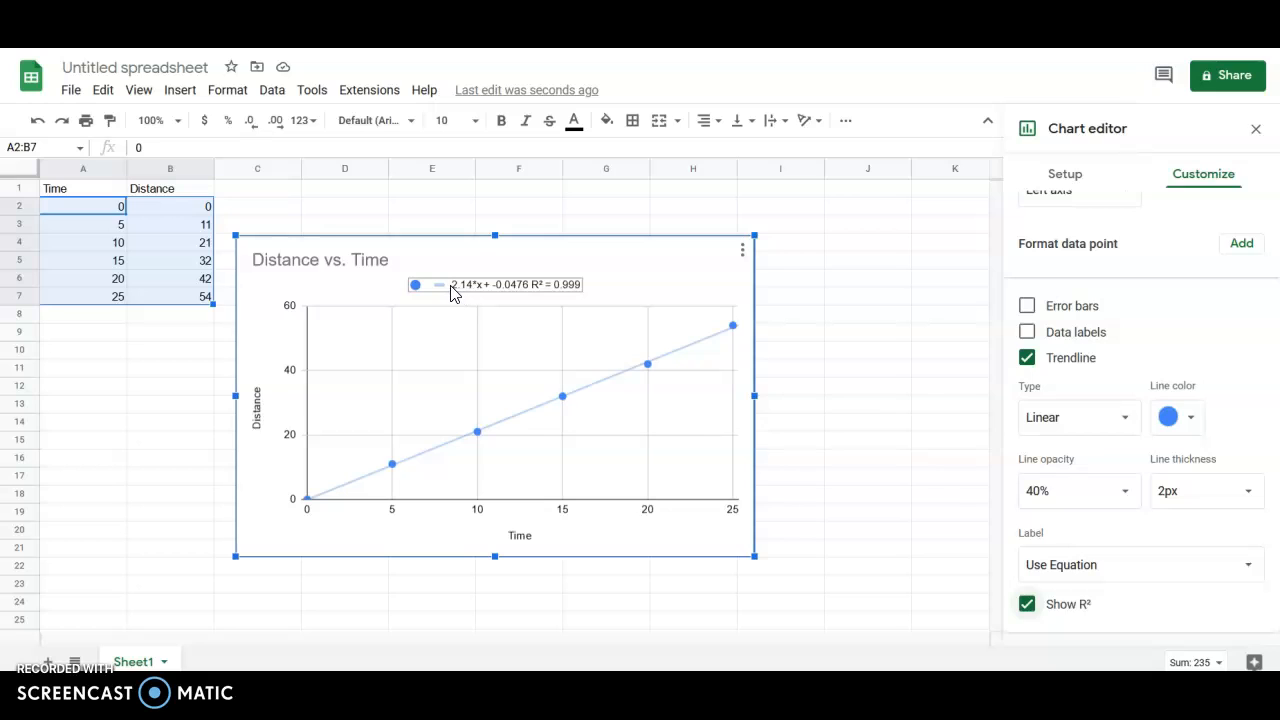
mouse_move(477, 293)
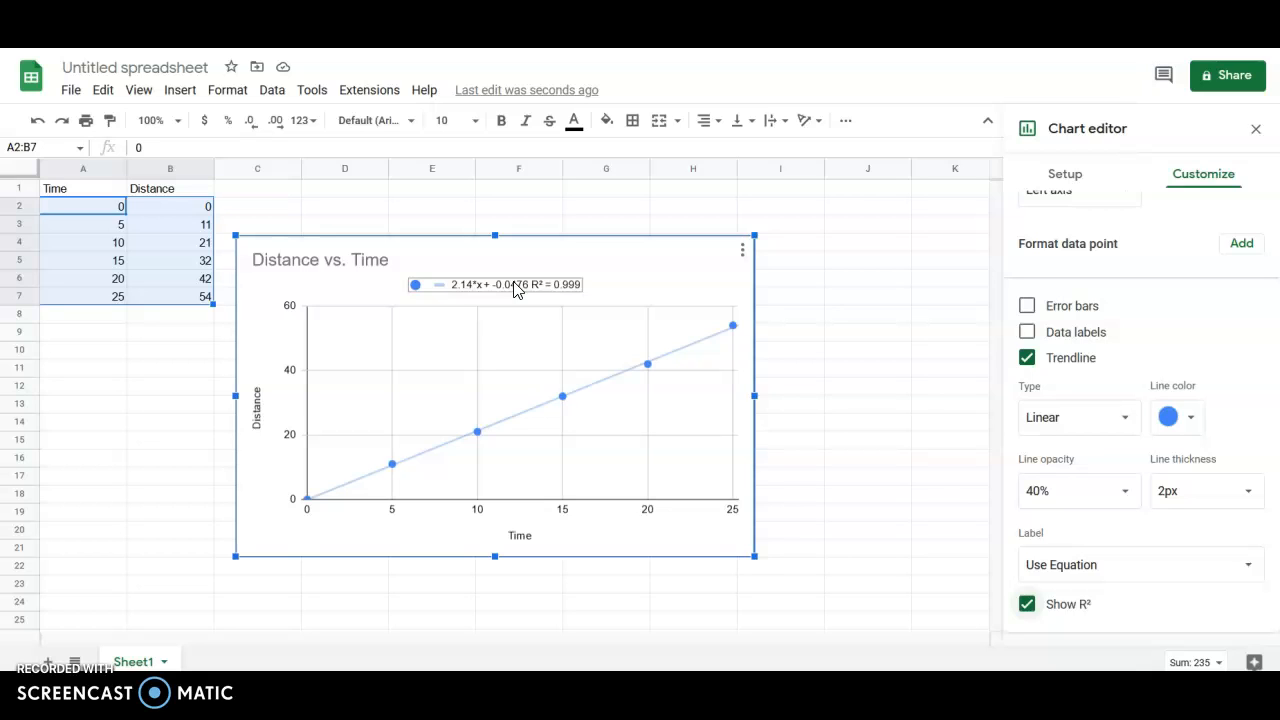
mouse_move(1083, 380)
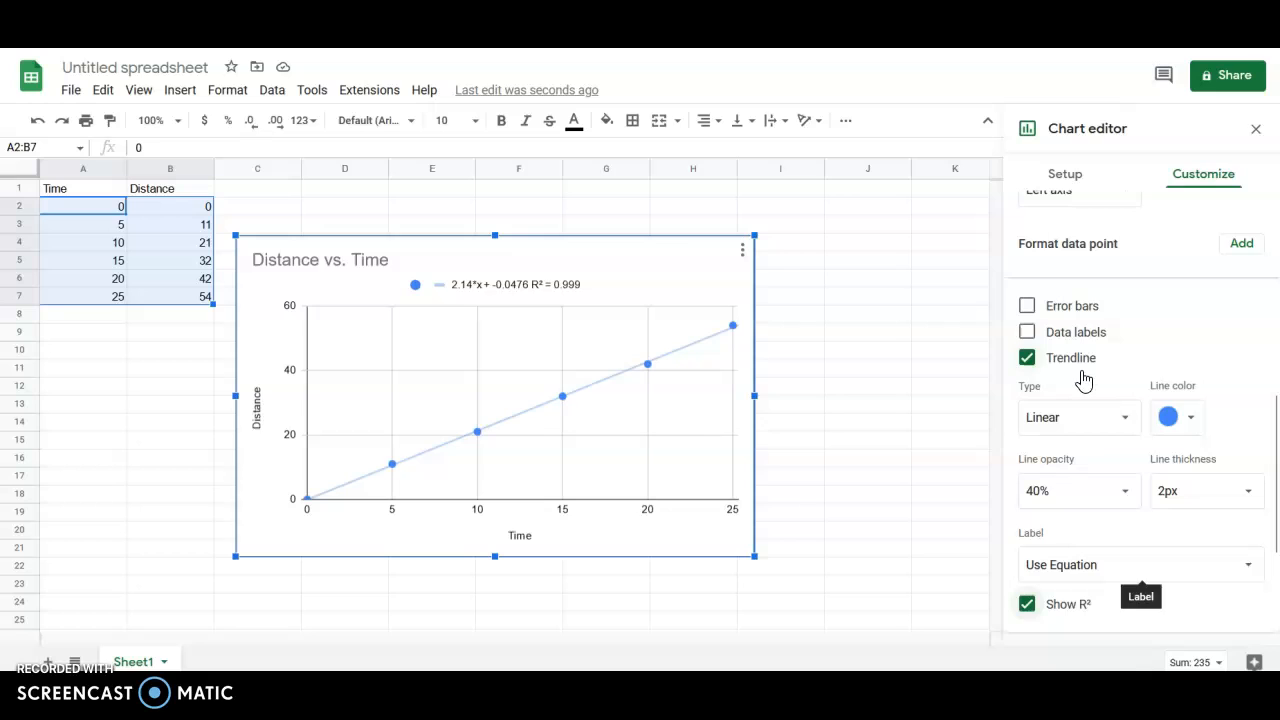
mouse_move(1055, 347)
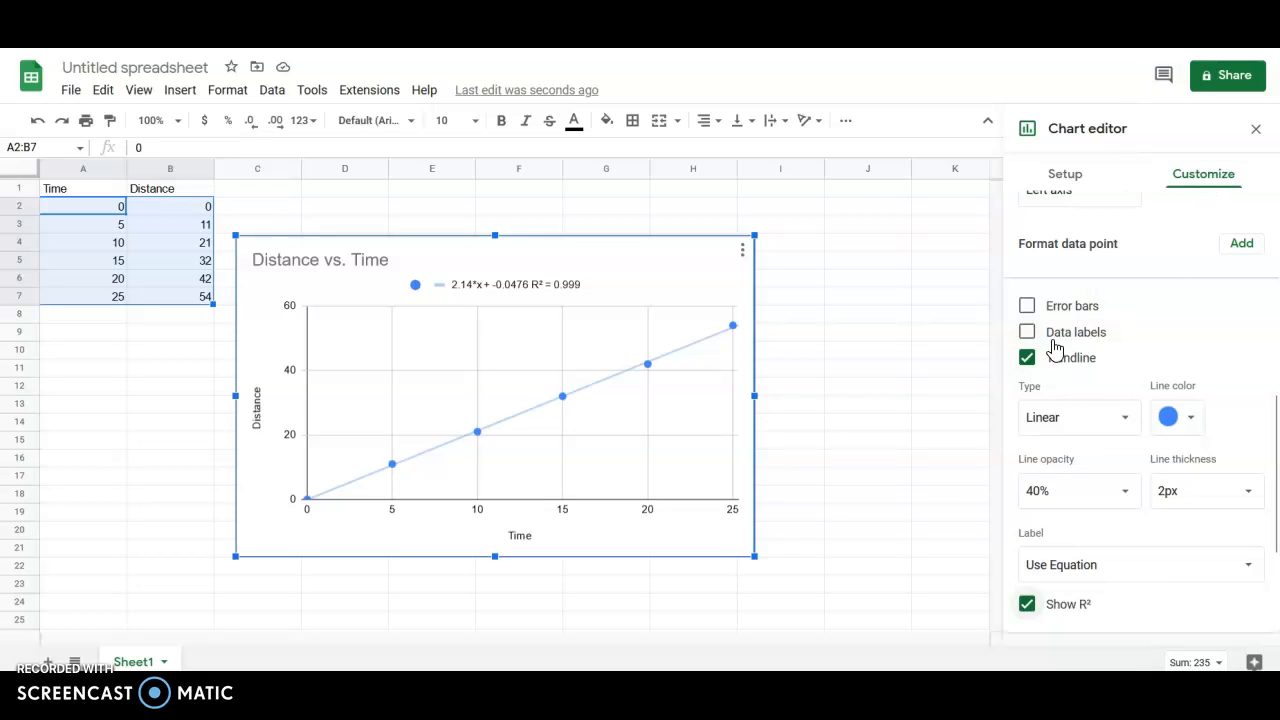